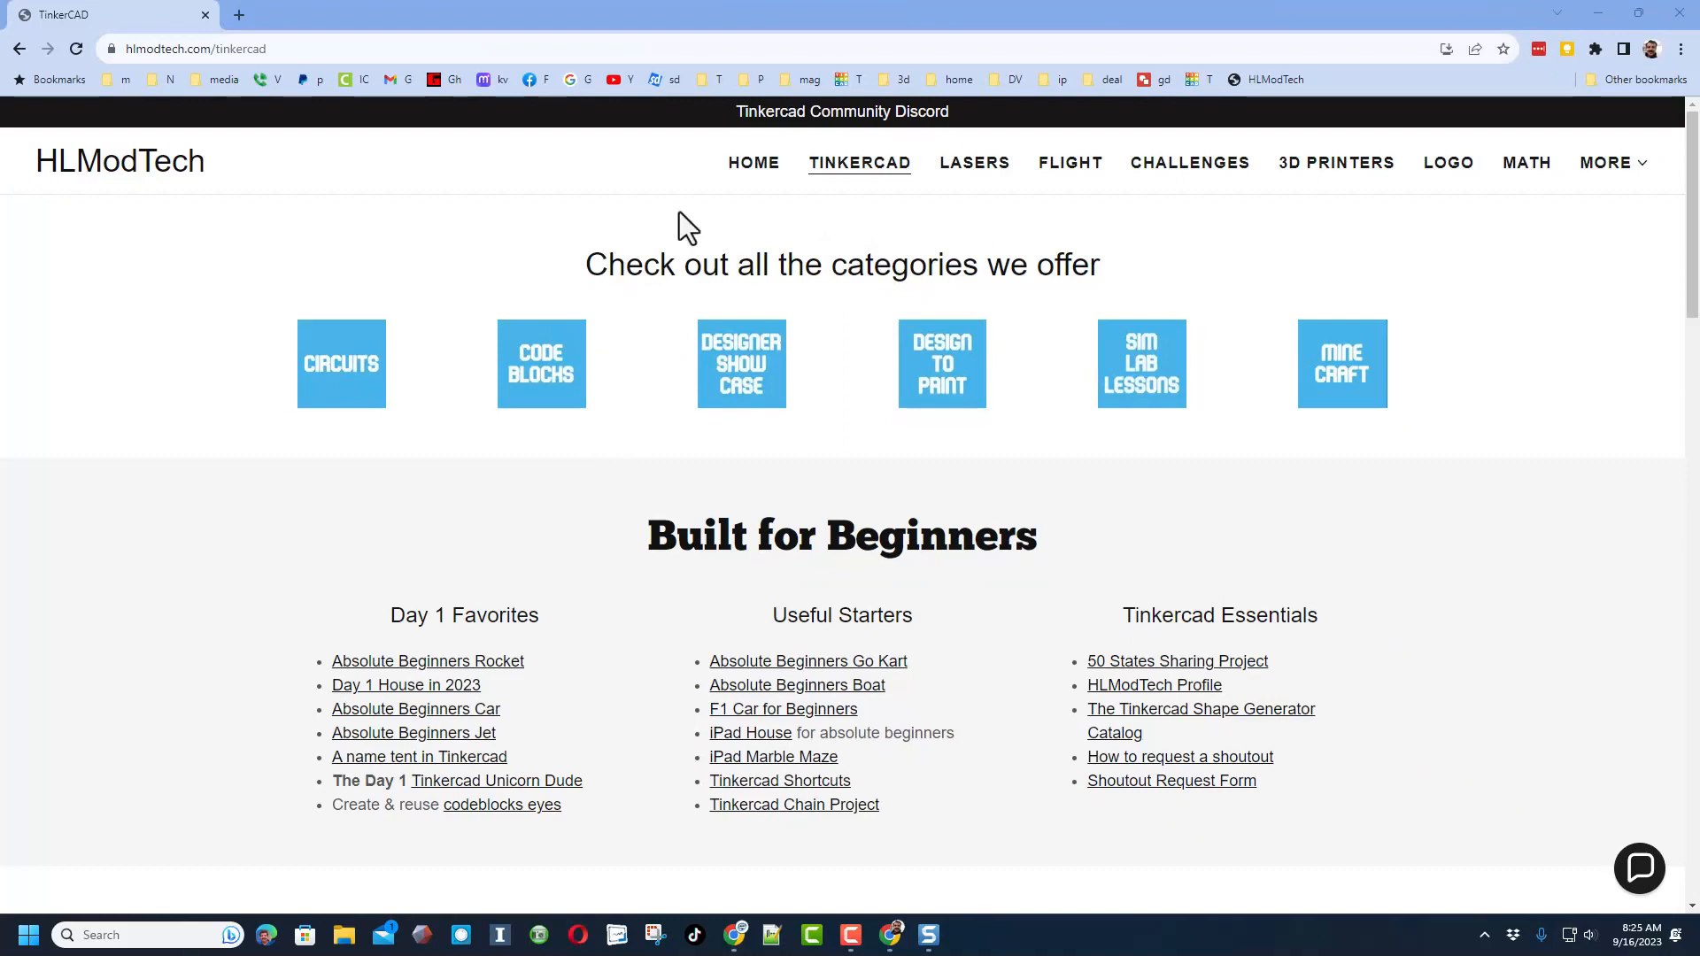
mouse_move(878, 206)
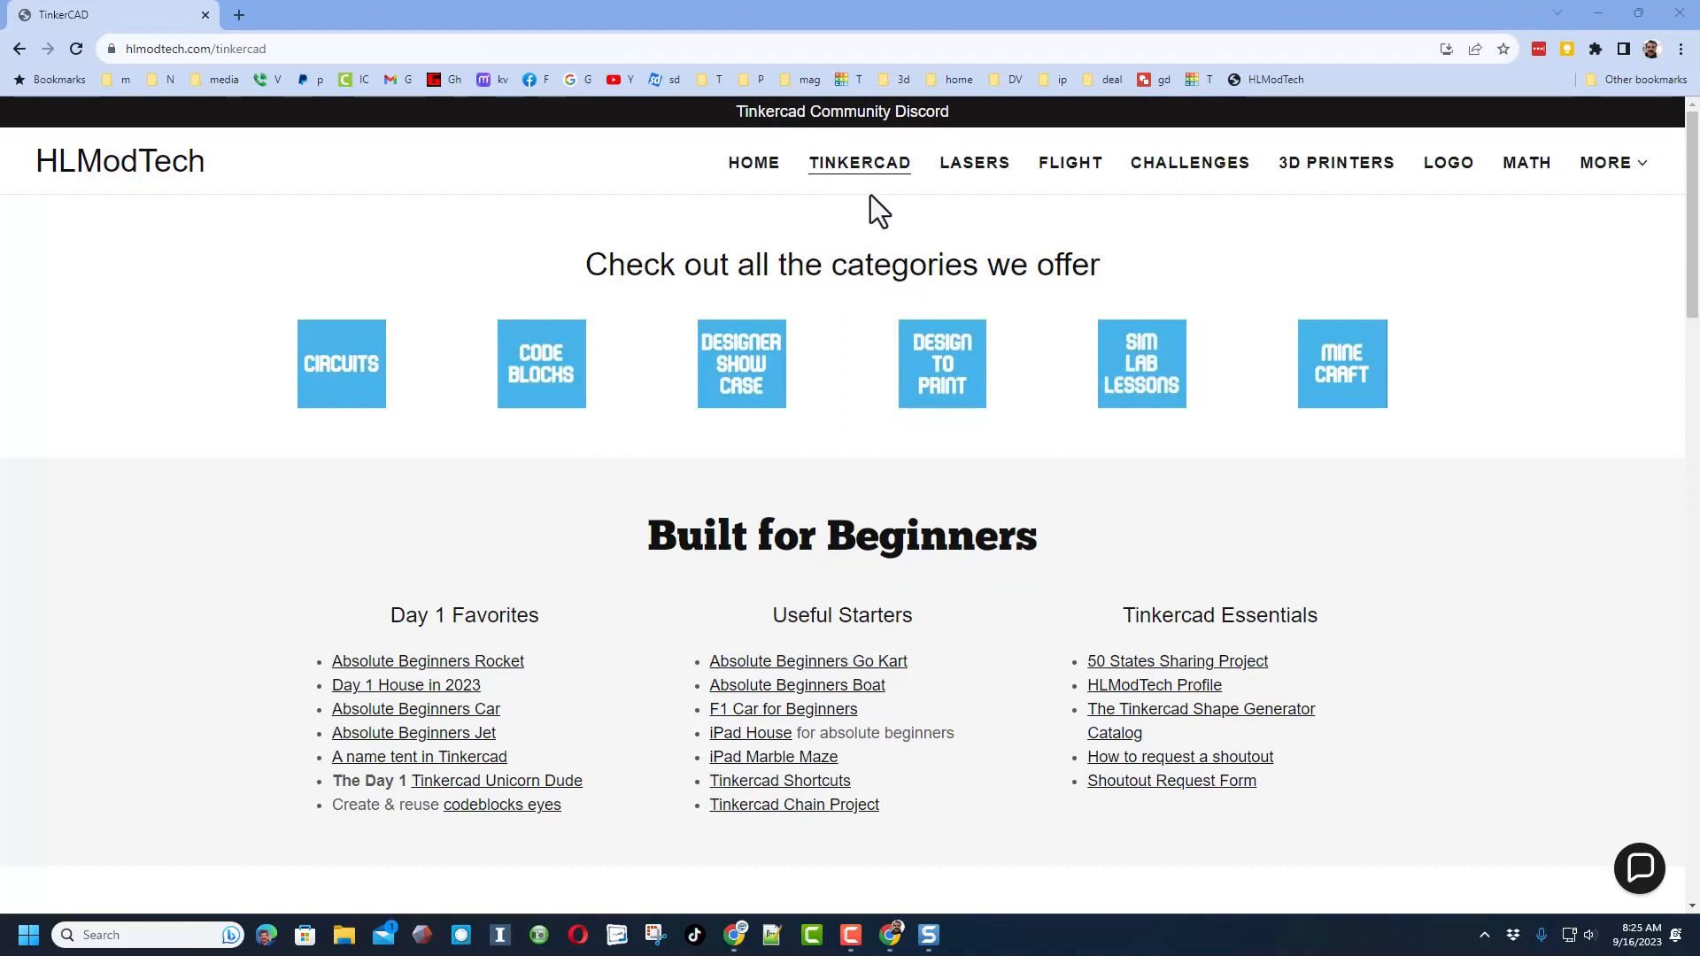
mouse_move(403, 494)
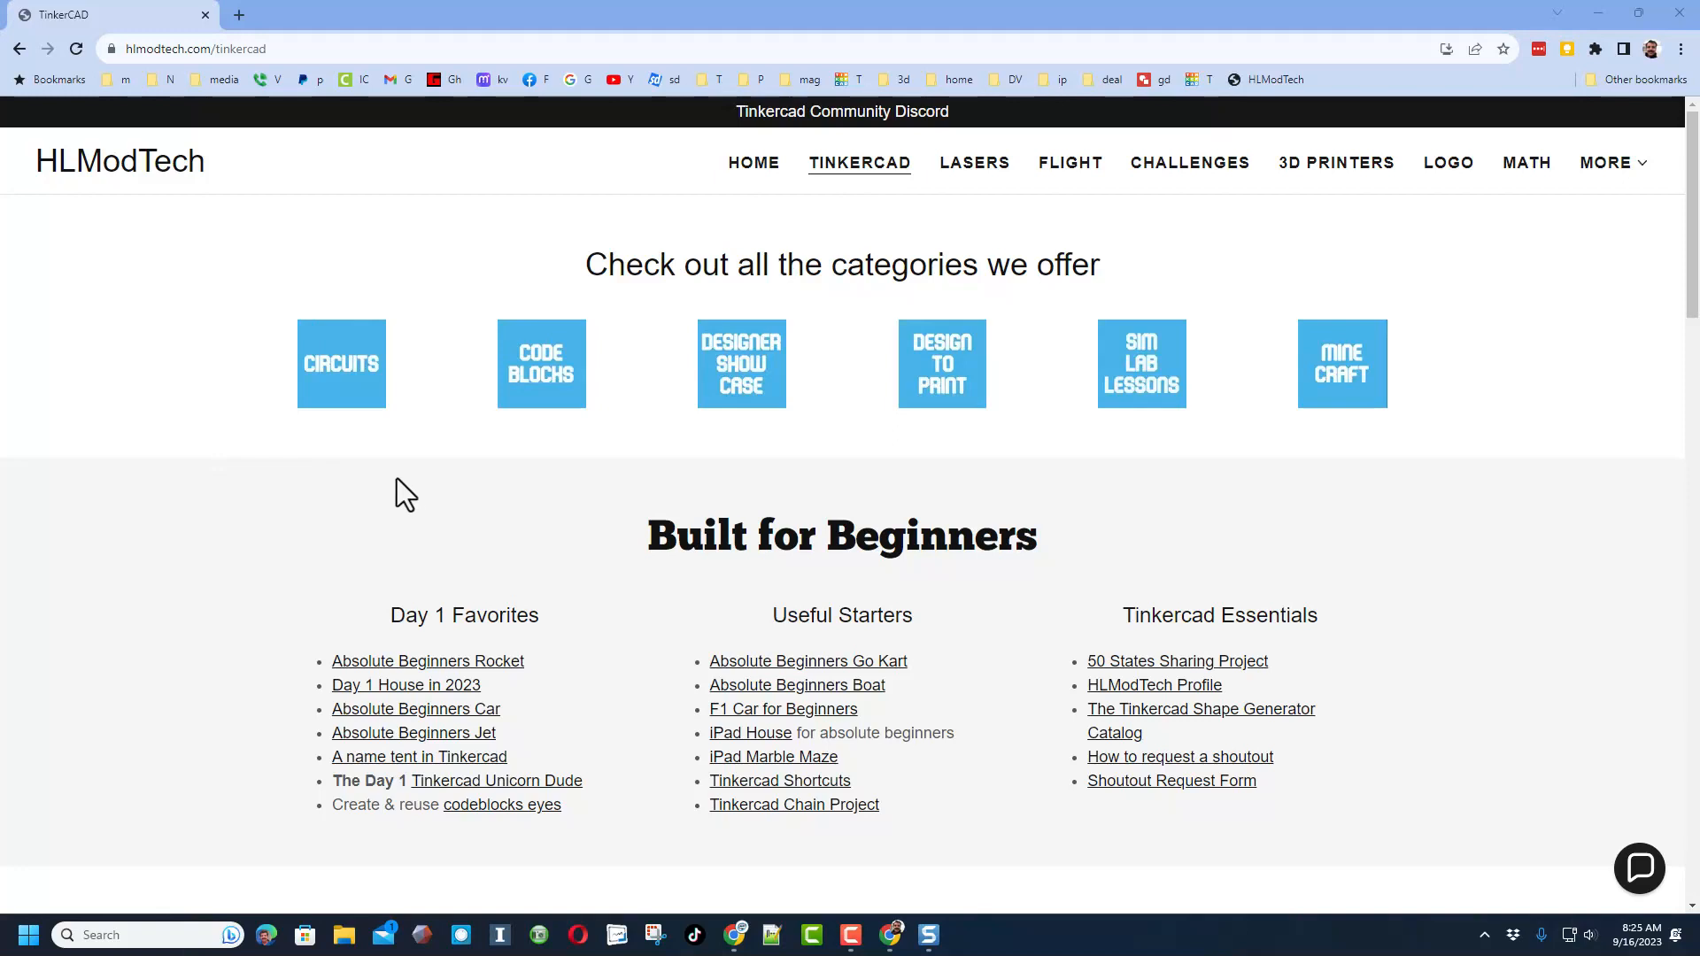
mouse_move(1409, 470)
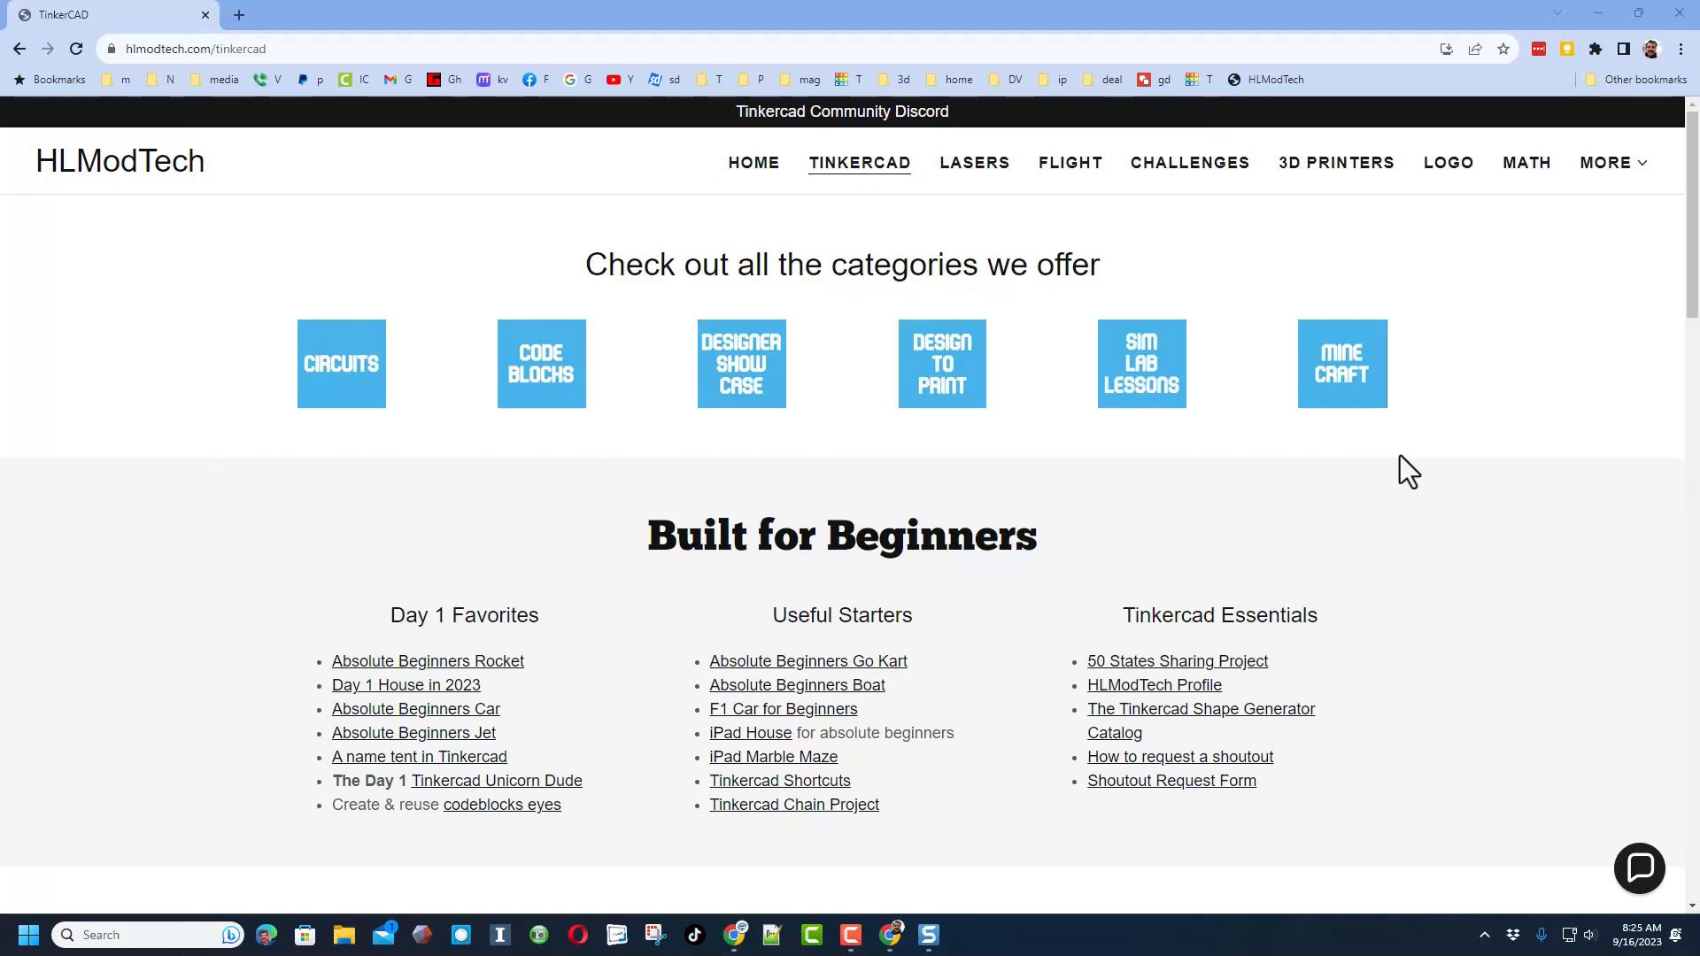
mouse_move(361, 811)
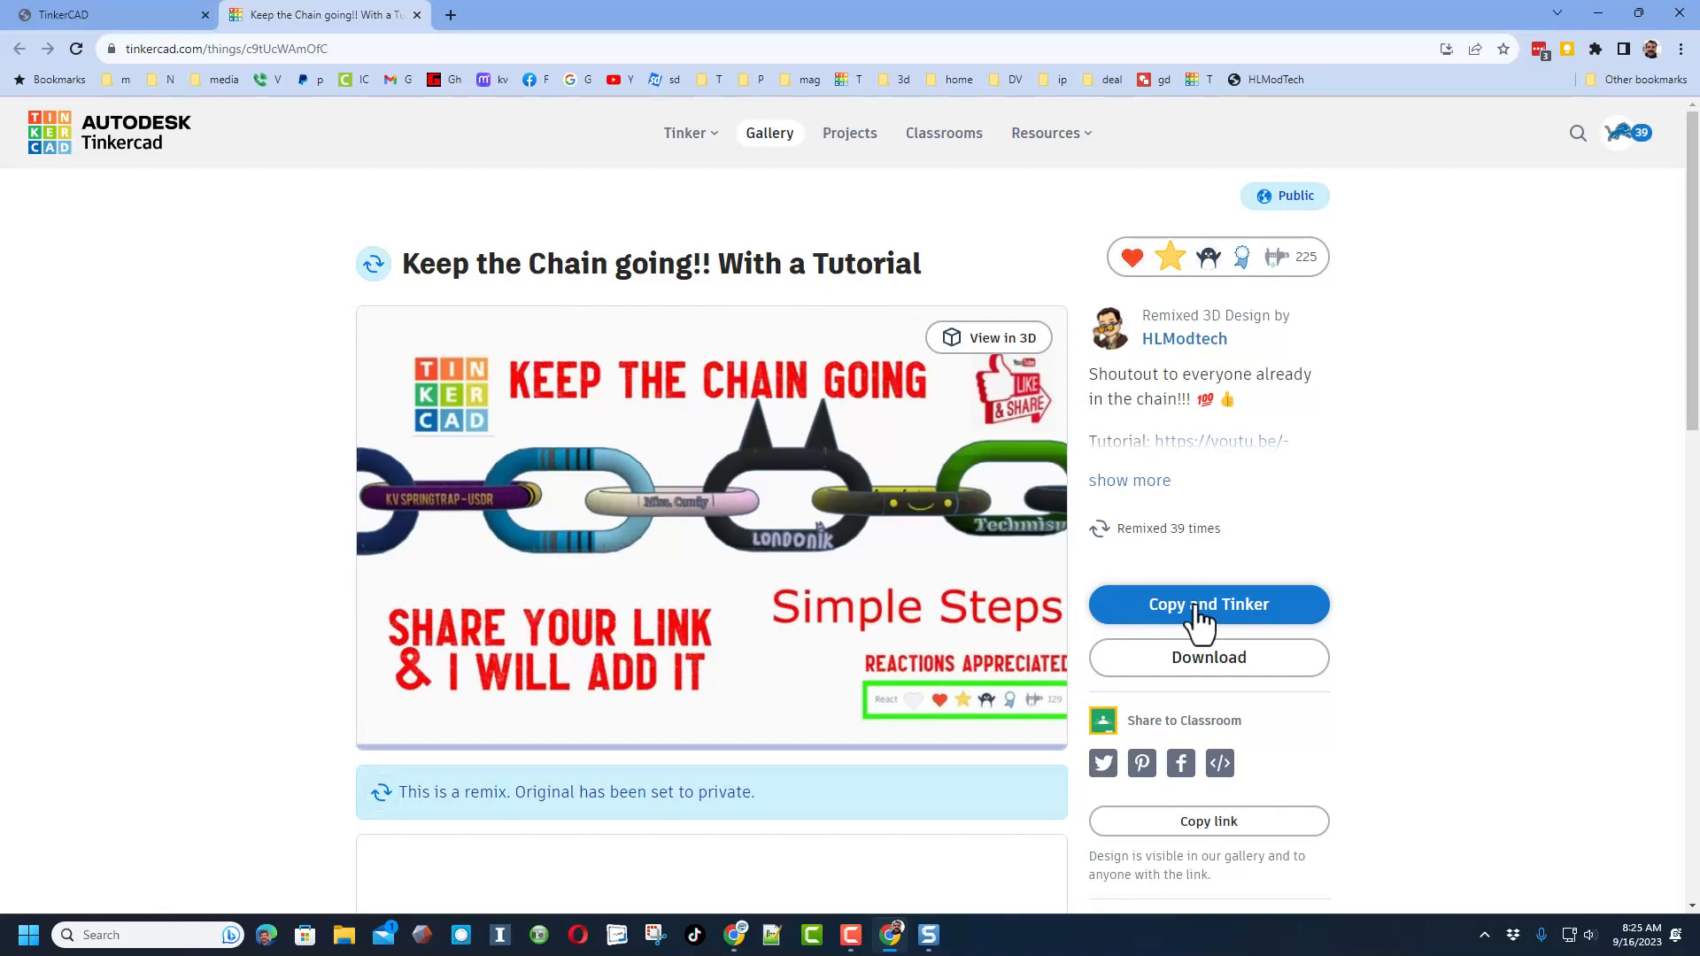
Copy and Tinker the 'Keep the Chain going!! With a Tutorial' design into your own editor.
click(1207, 604)
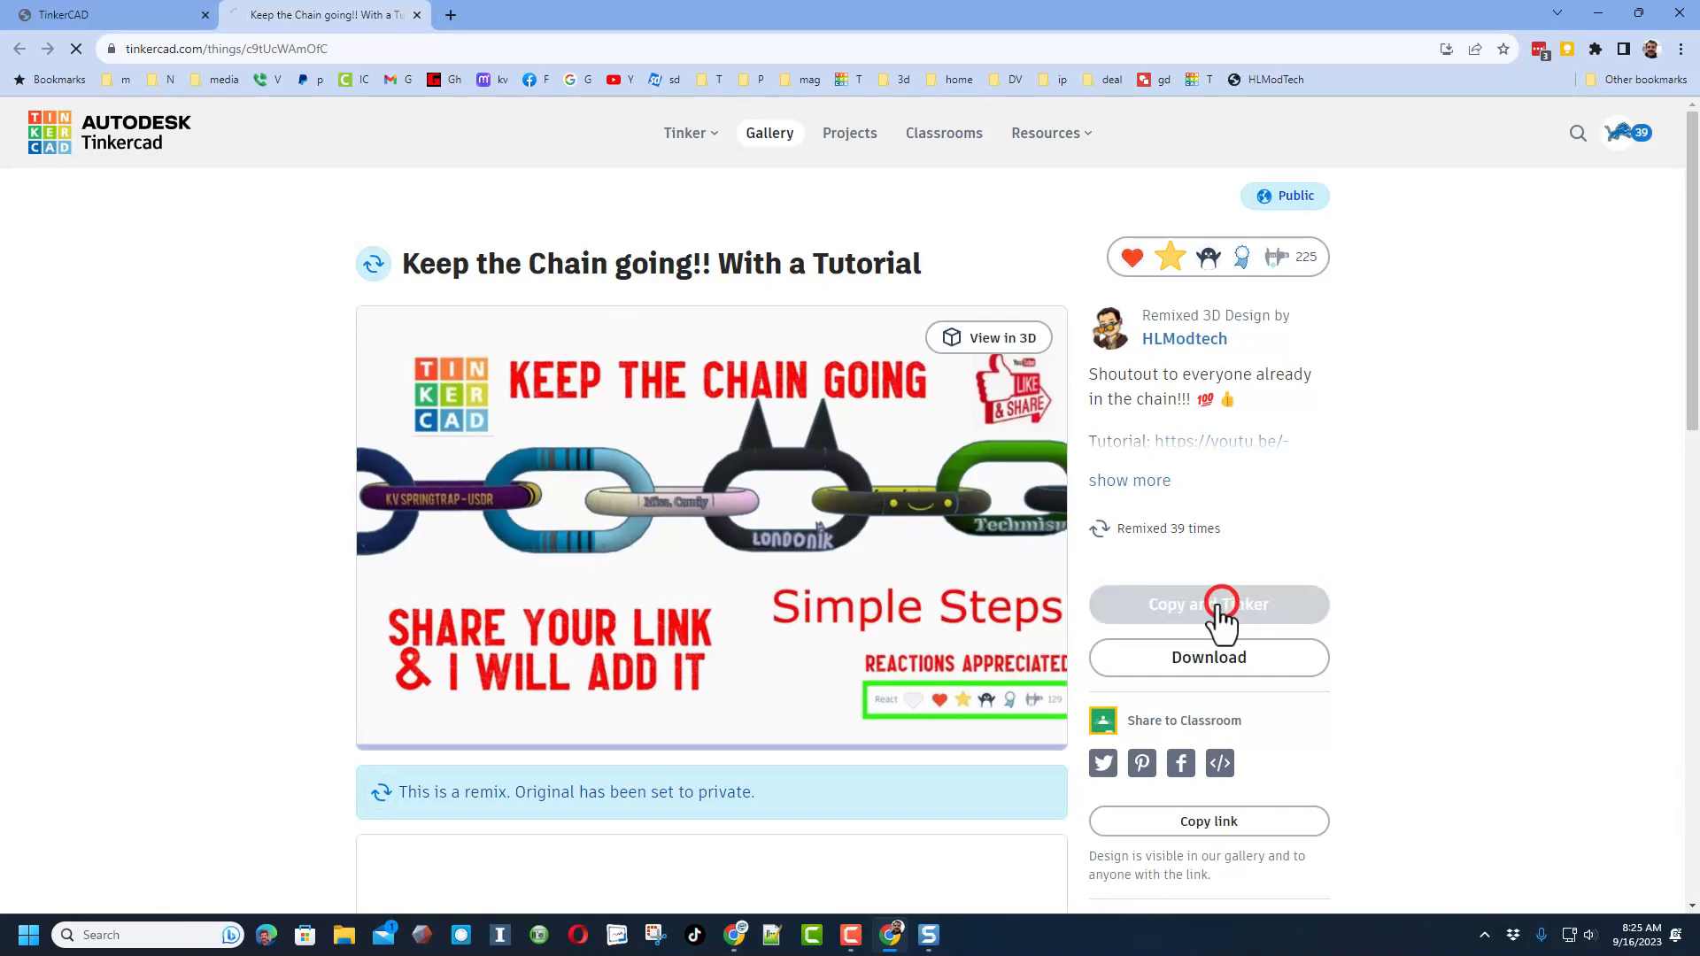
click(1208, 603)
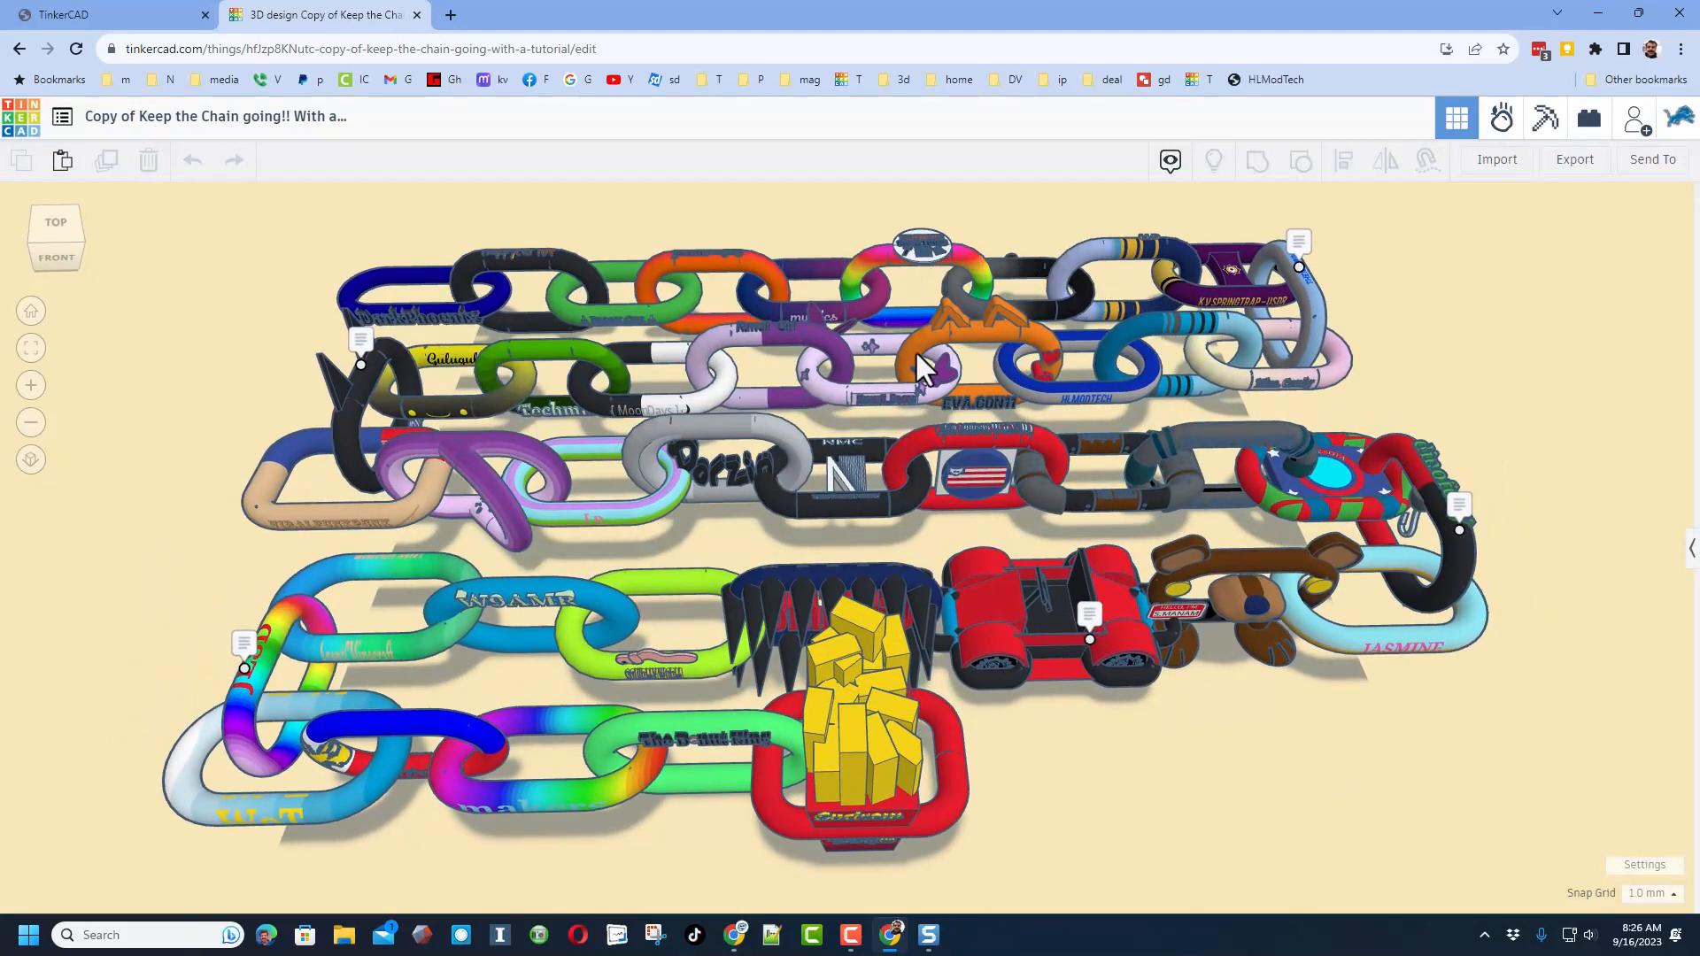
mouse_move(748, 423)
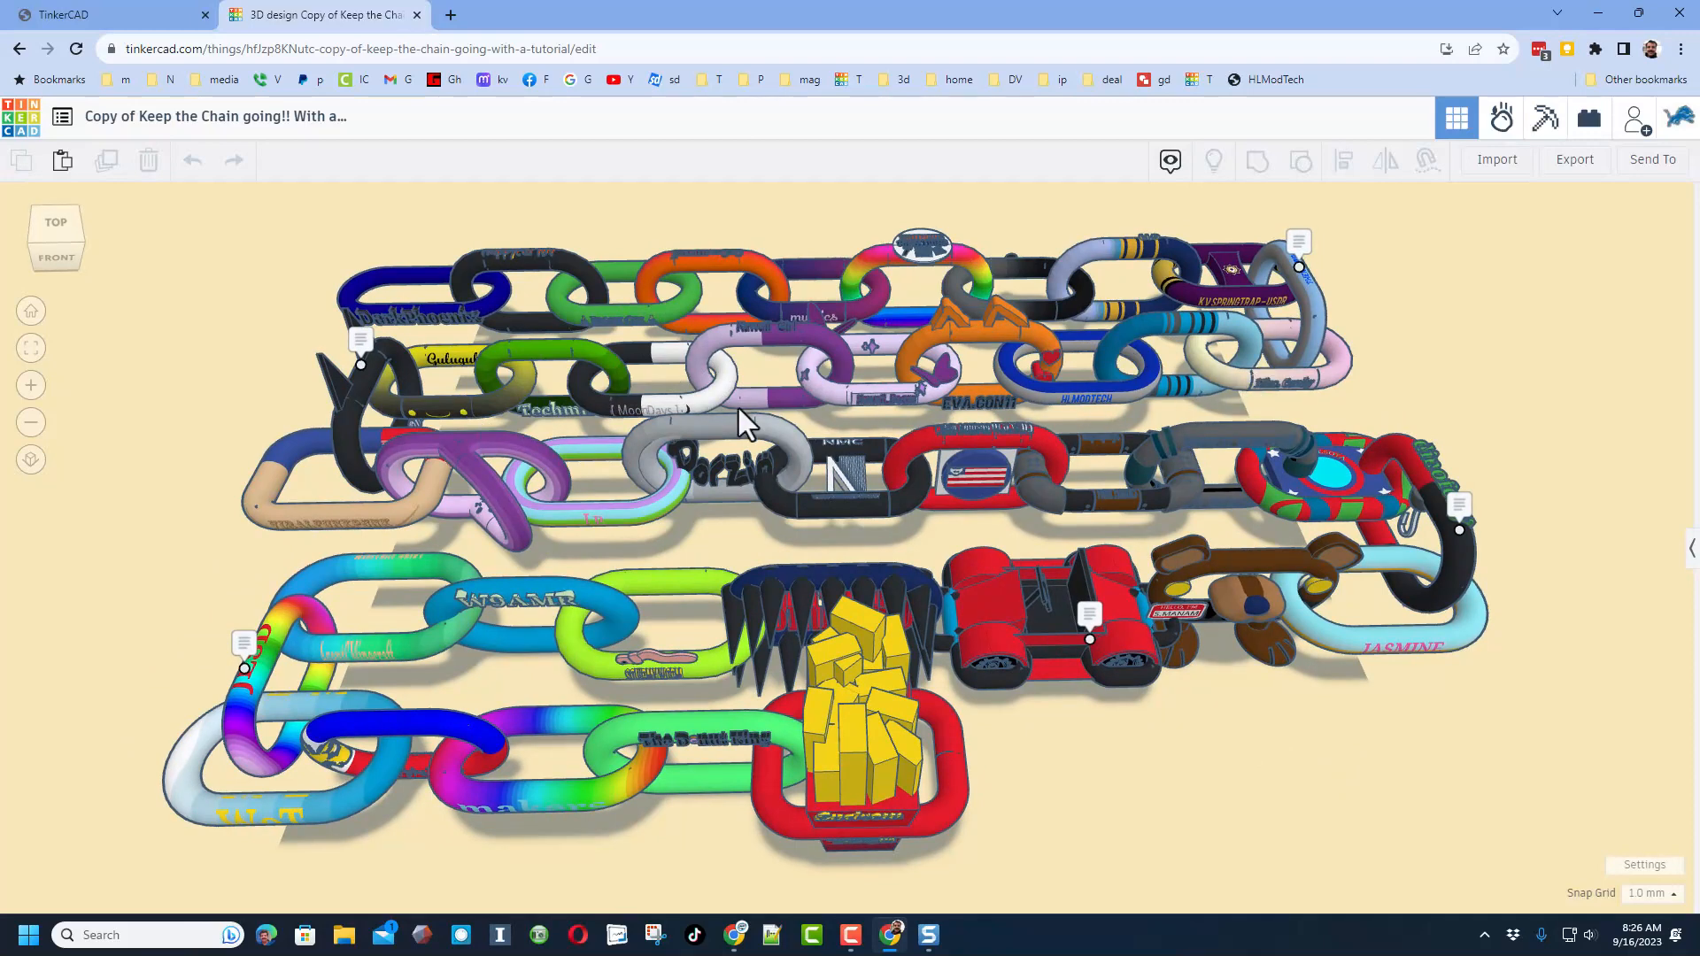
mouse_move(1066, 820)
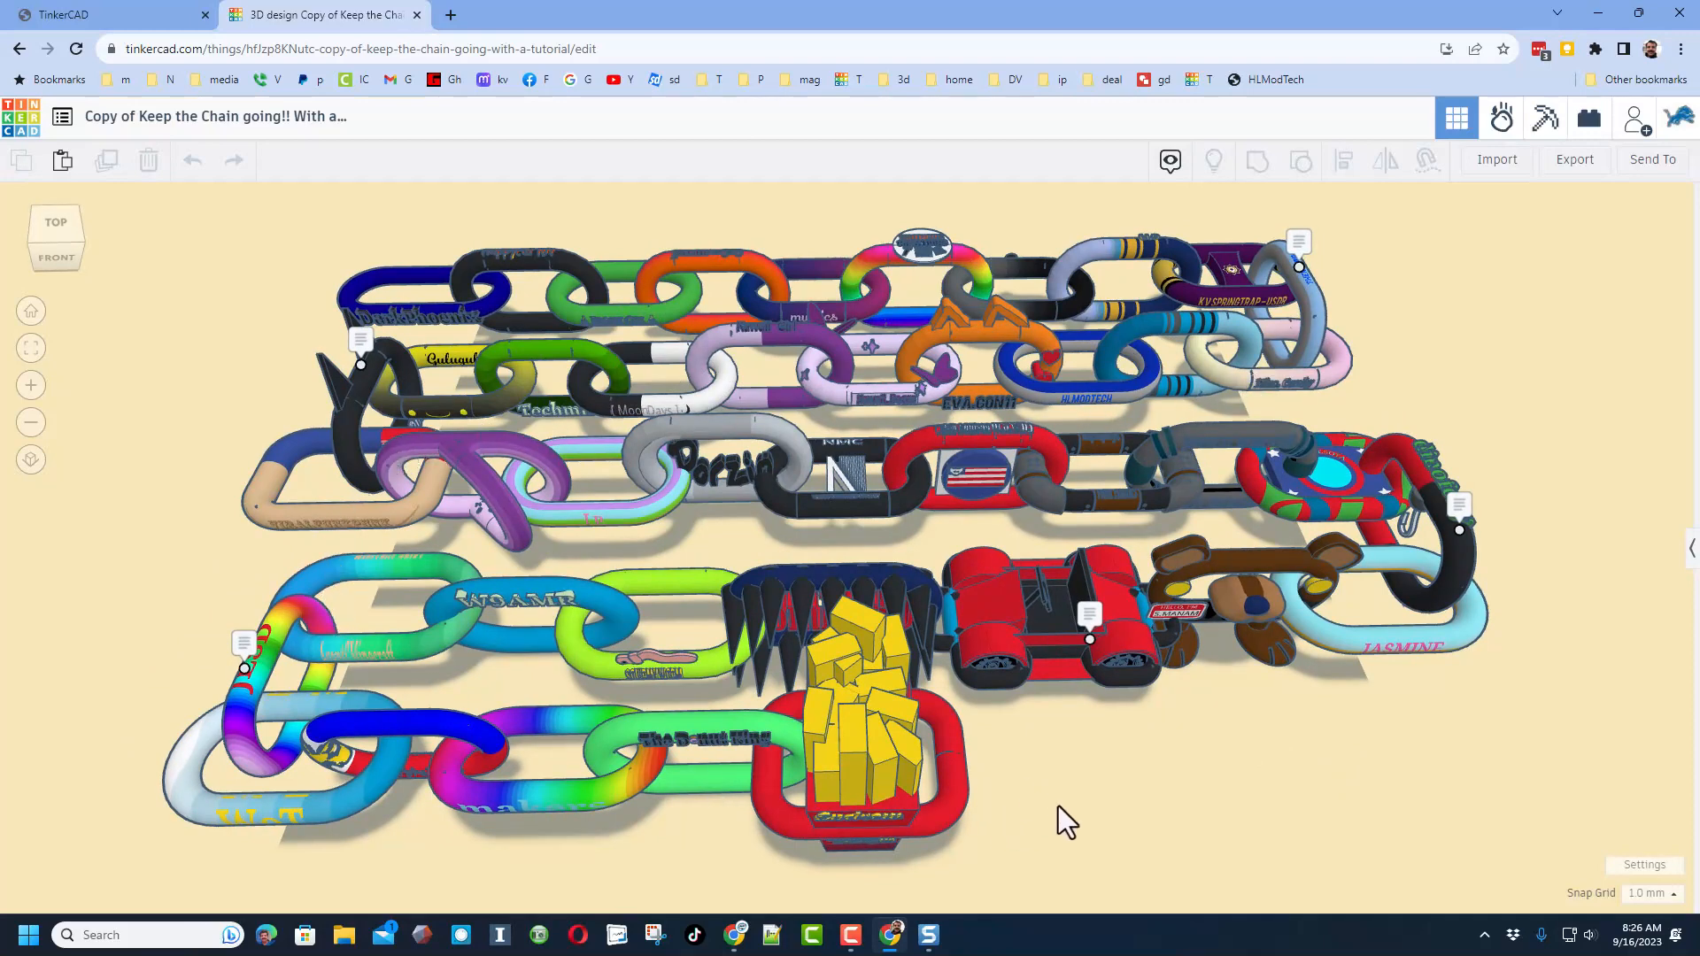
drag(1068, 818, 1046, 769)
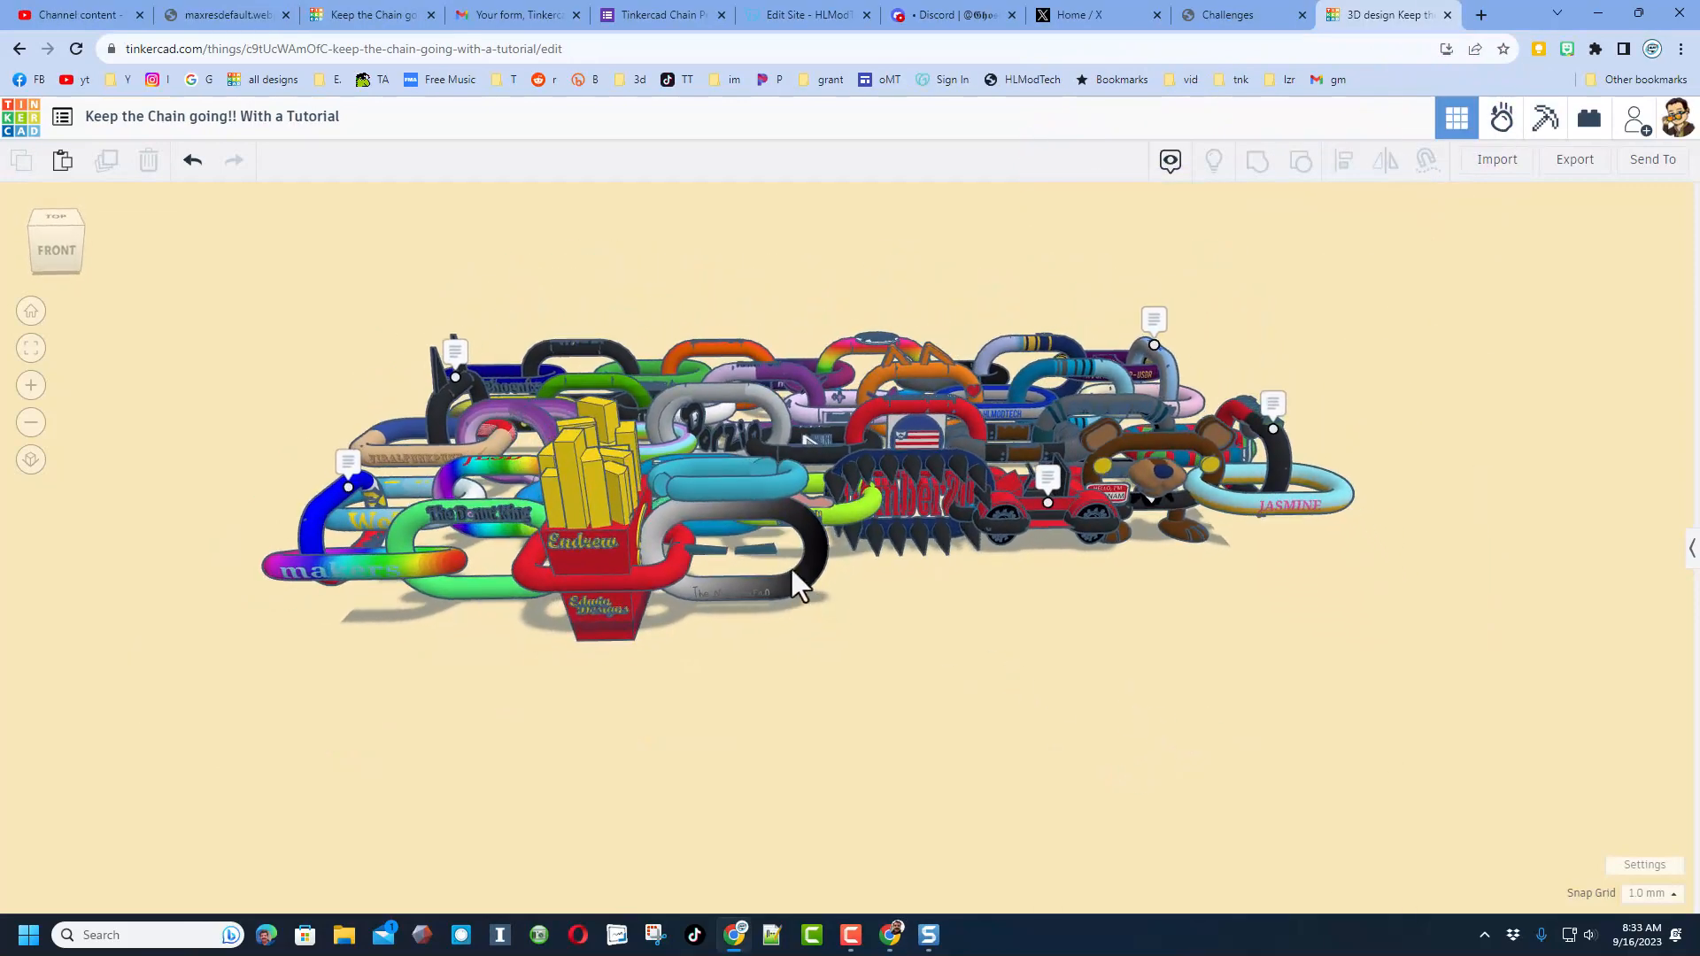
Select the madness fan's link and rotate it 40 degrees to interlock beside the red Endrew fries link.
click(737, 515)
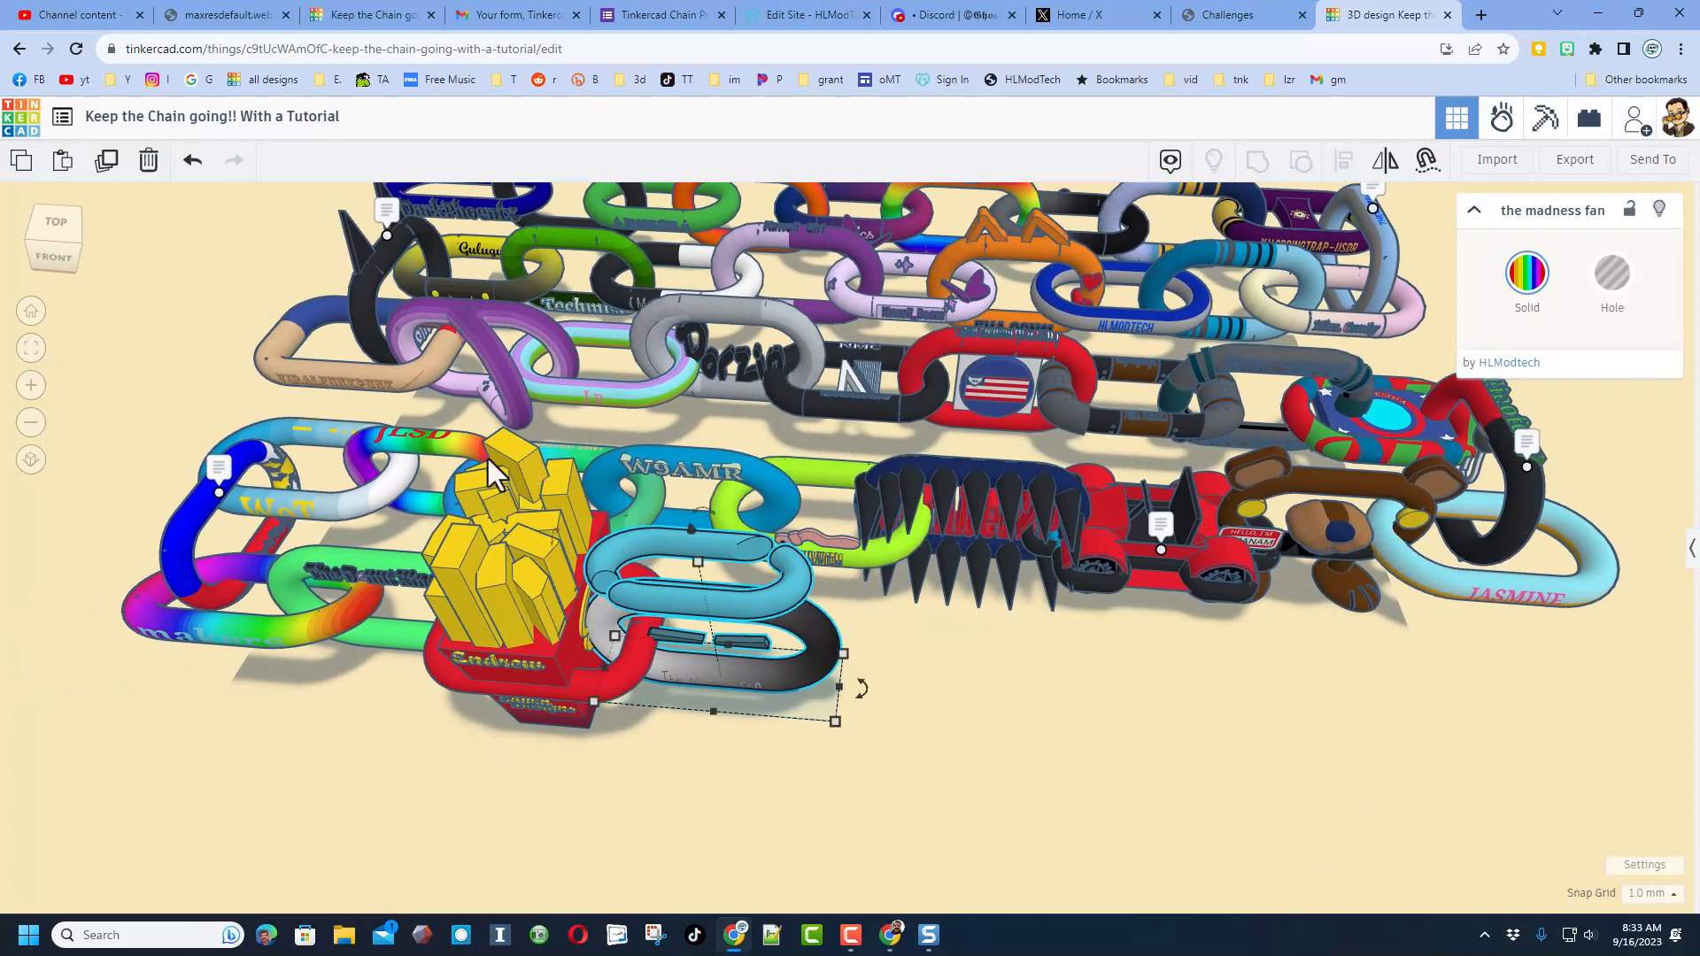
mouse_move(1116, 493)
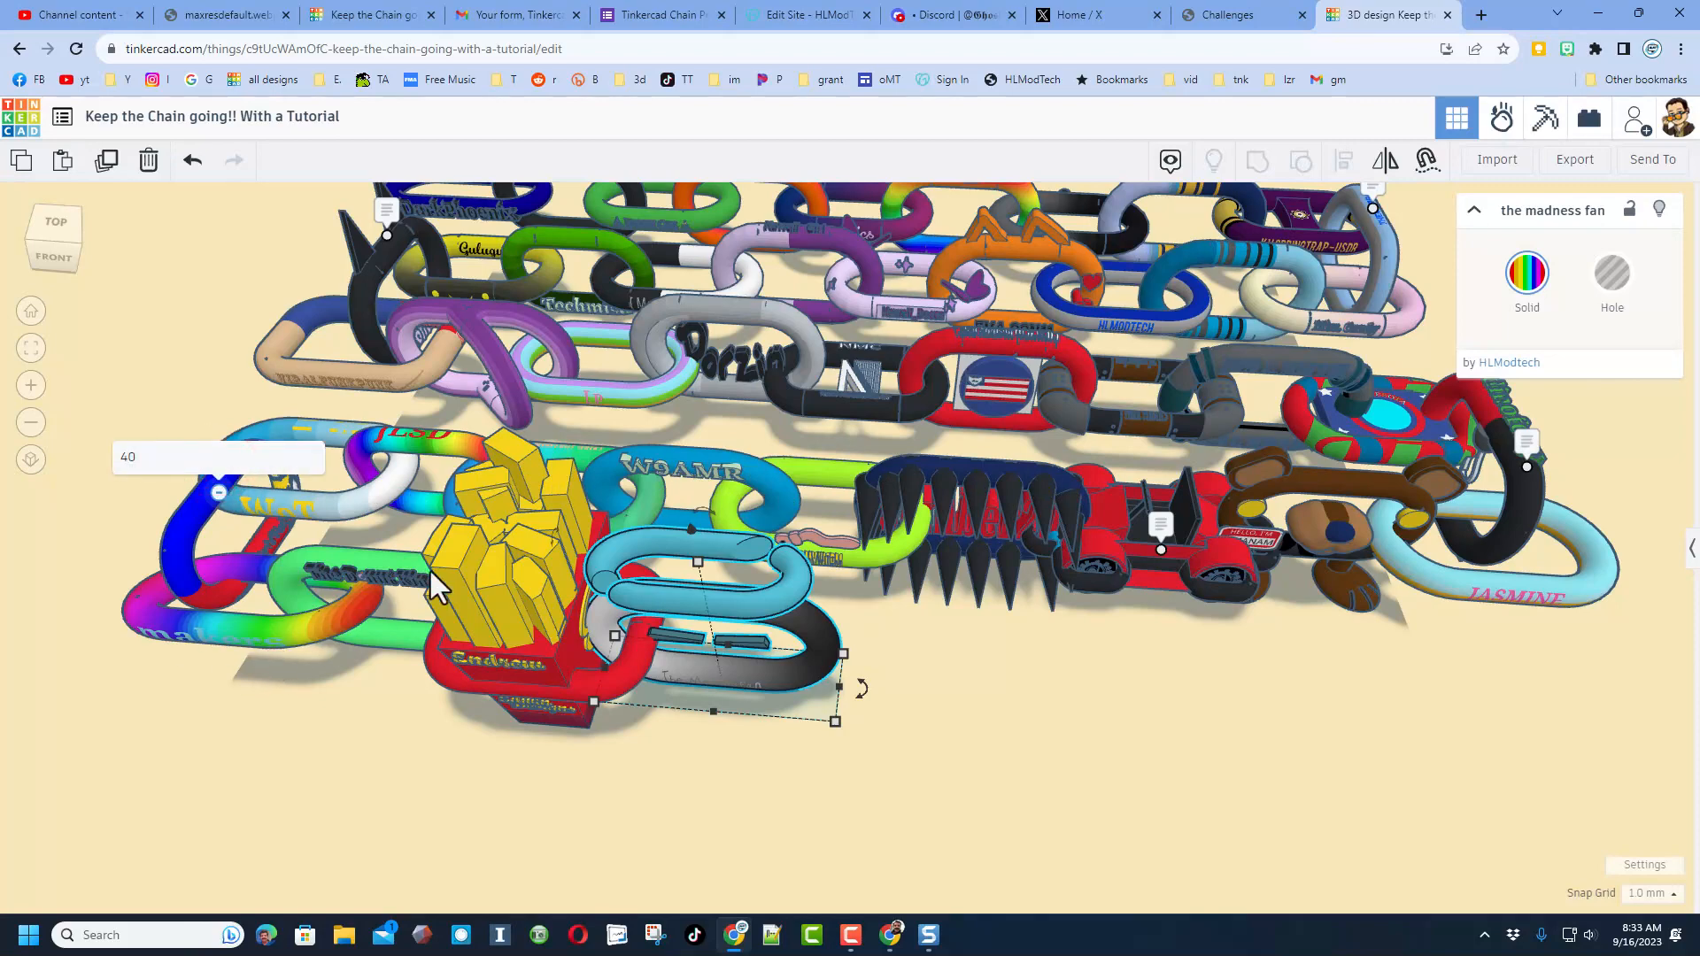
mouse_move(862, 756)
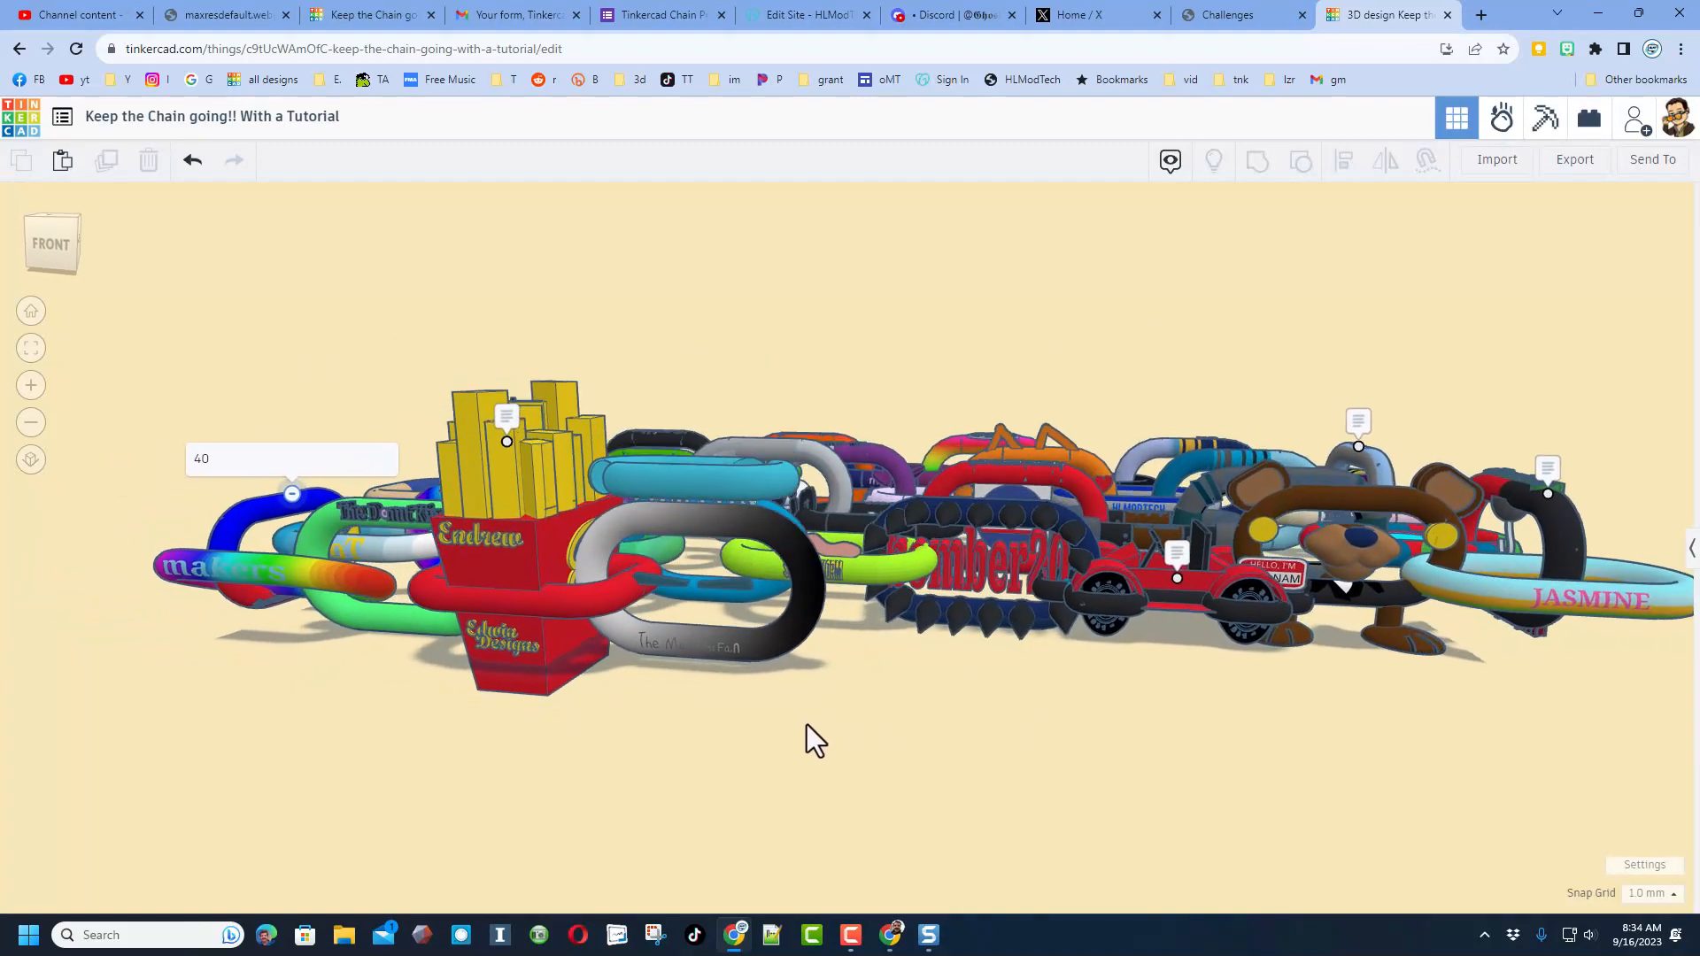
drag(812, 737, 921, 802)
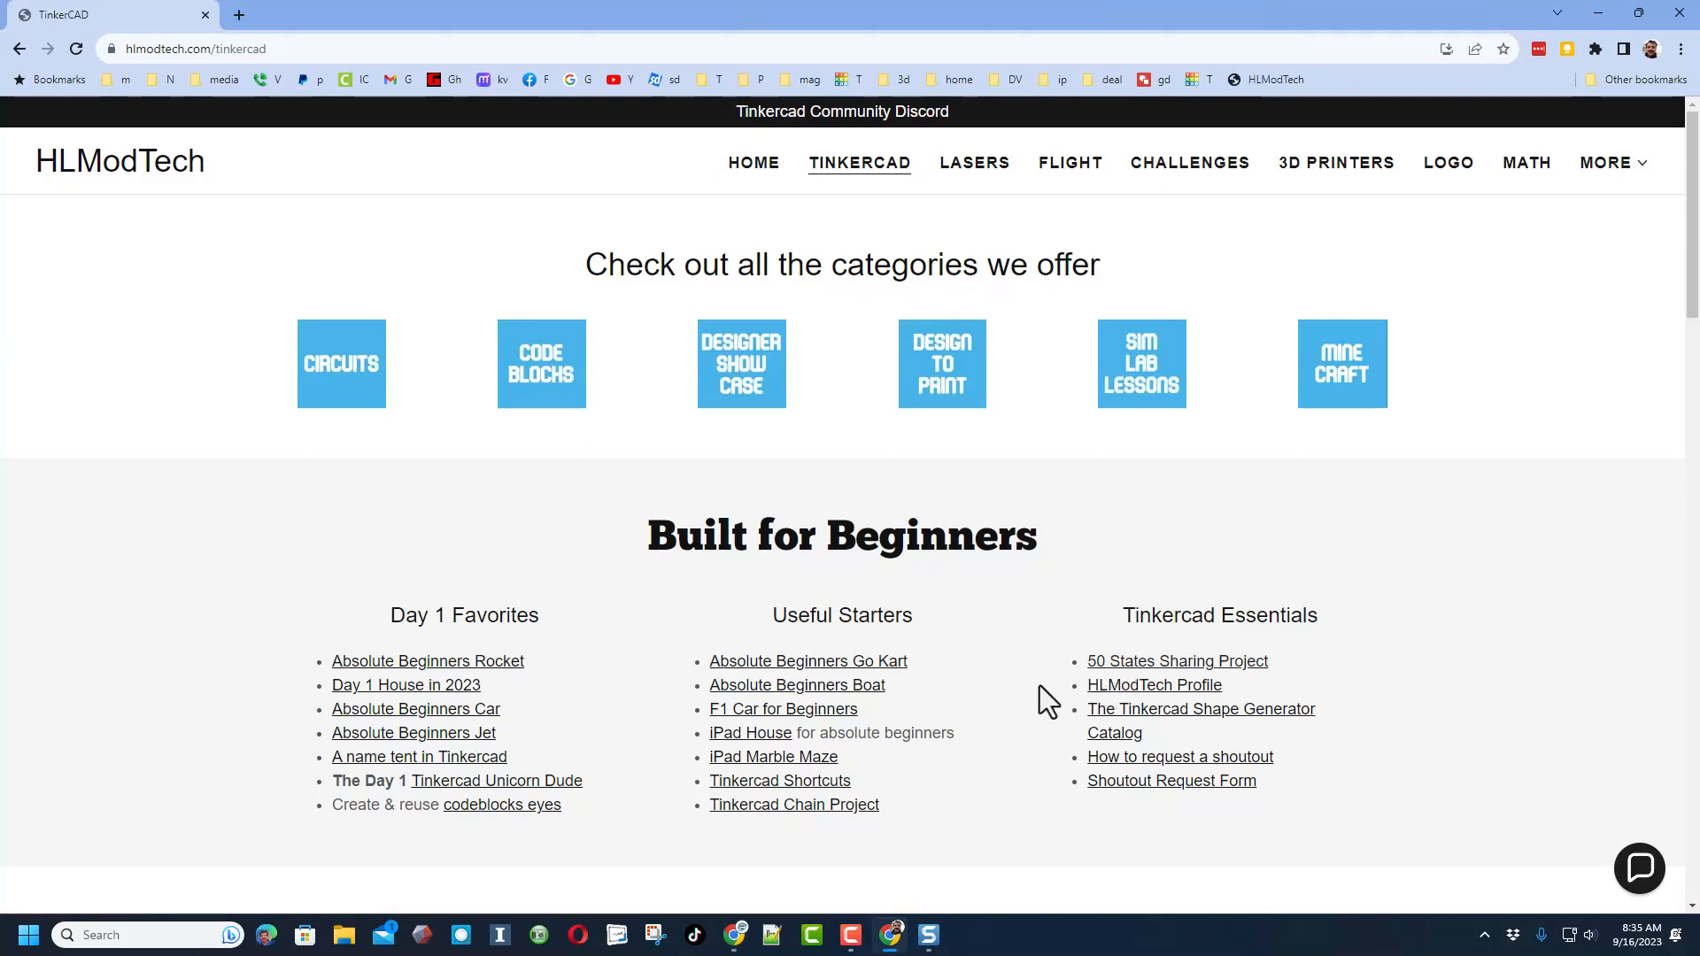
mouse_move(1131, 666)
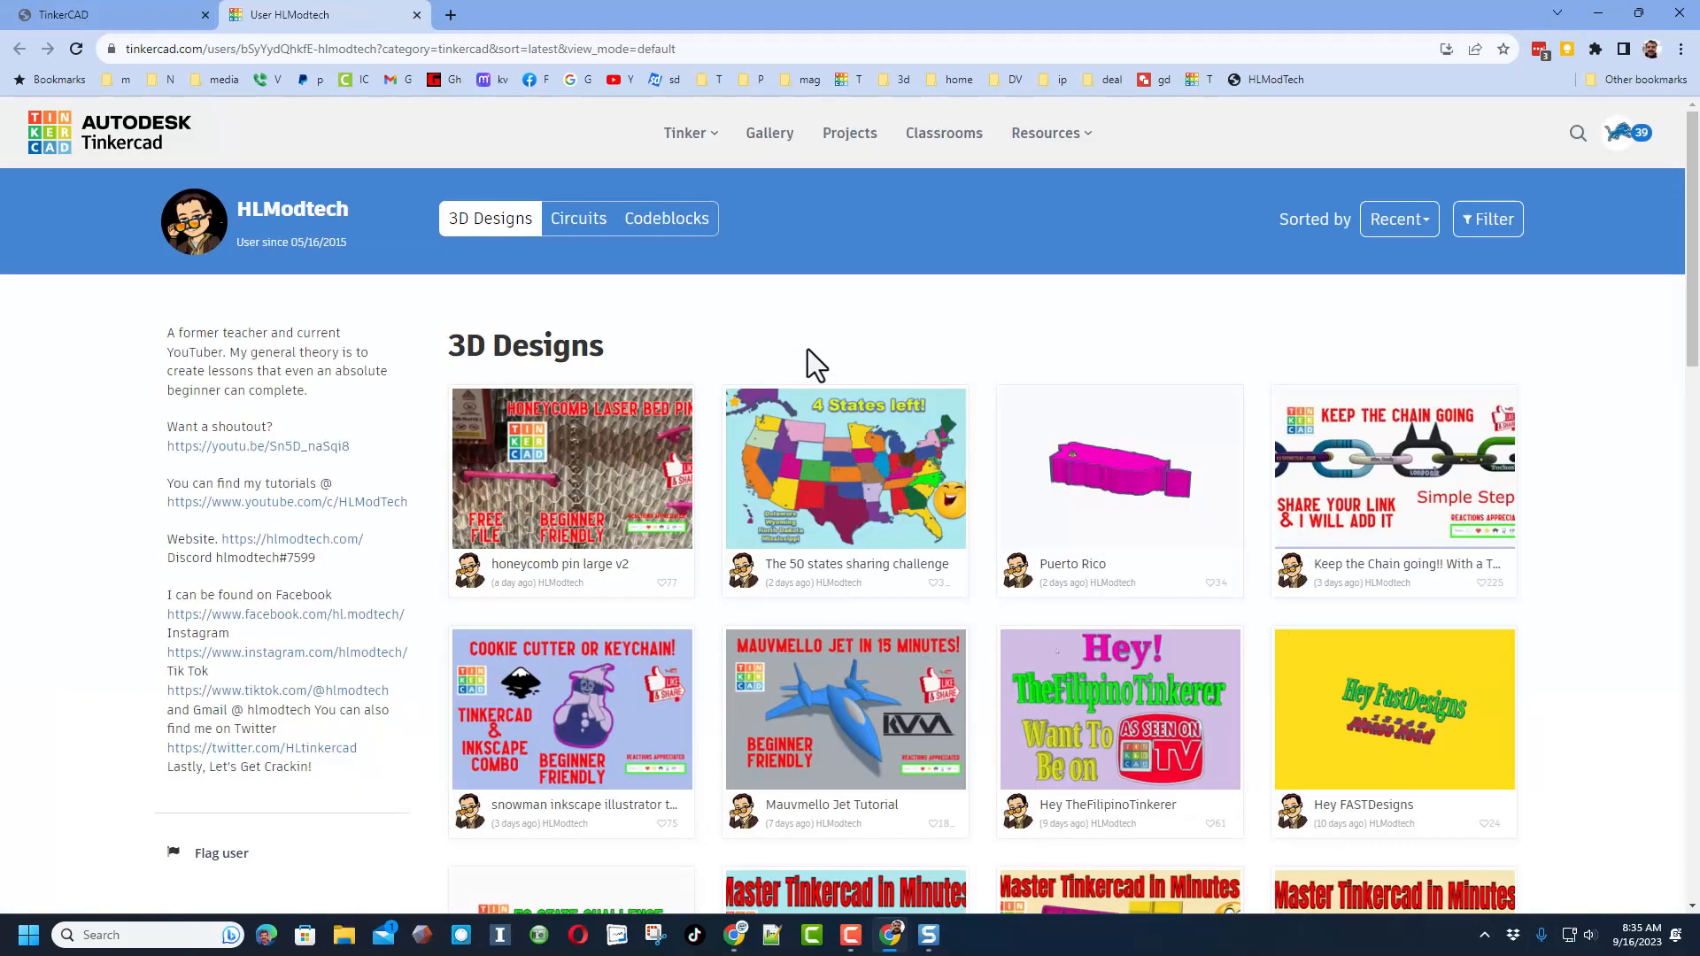
mouse_move(1332, 291)
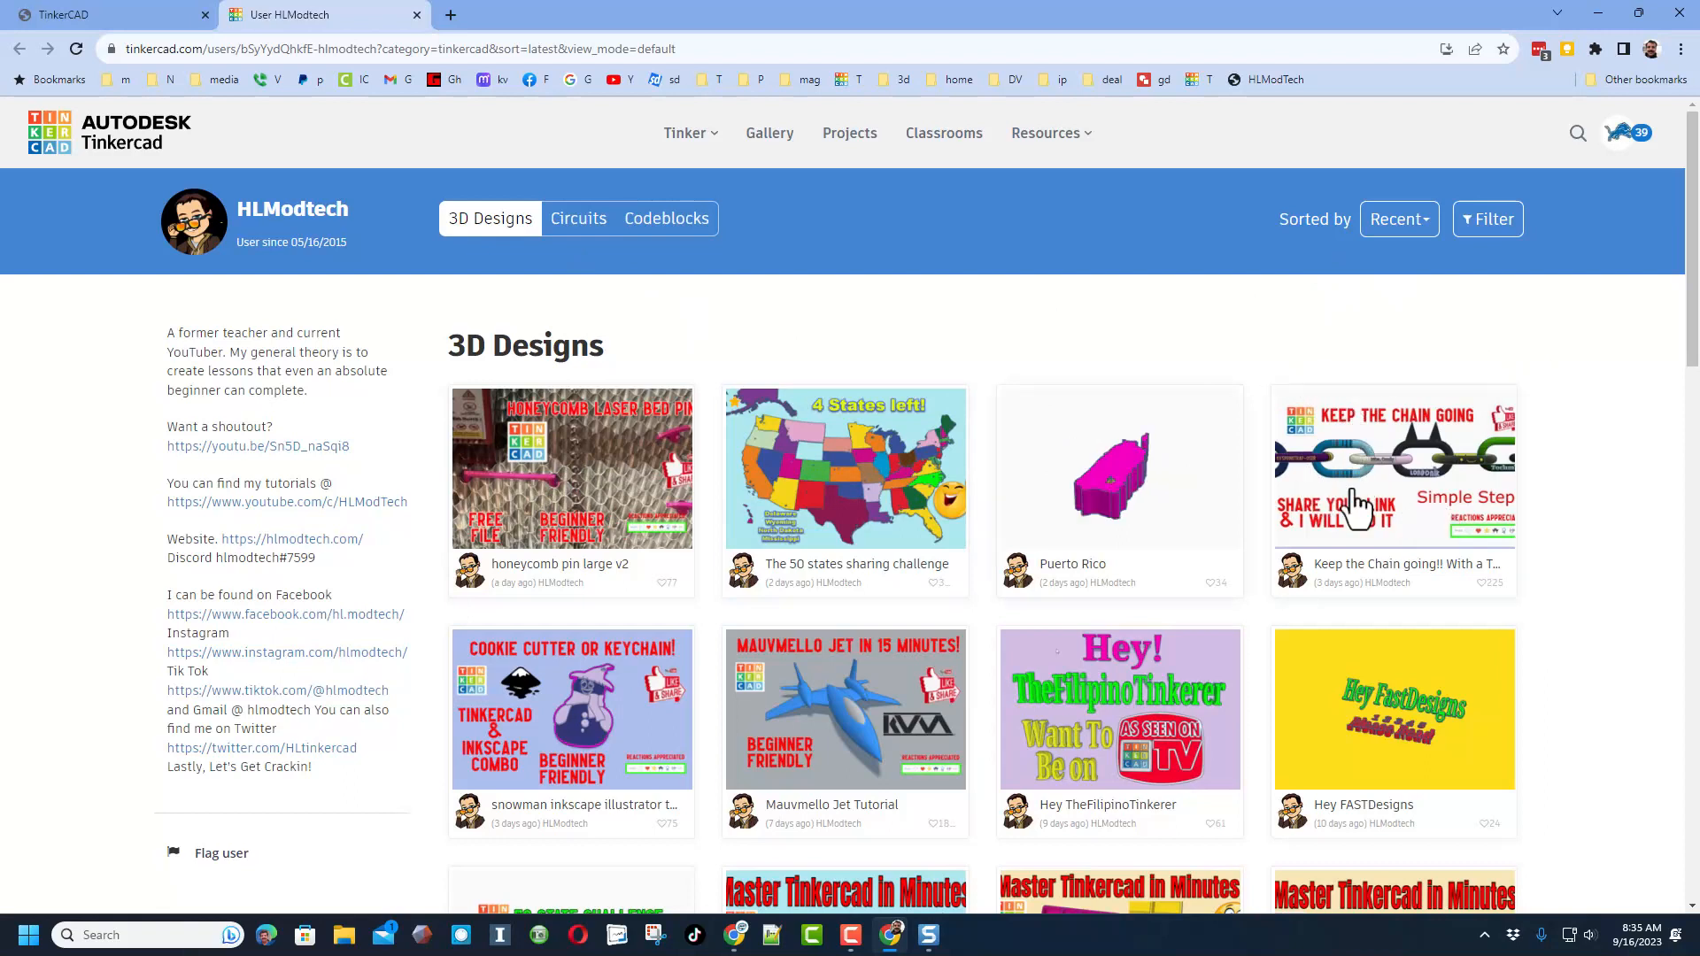
Check the Keep the Chain going design shows Remixed 40 times, then go to the community gallery.
click(1392, 468)
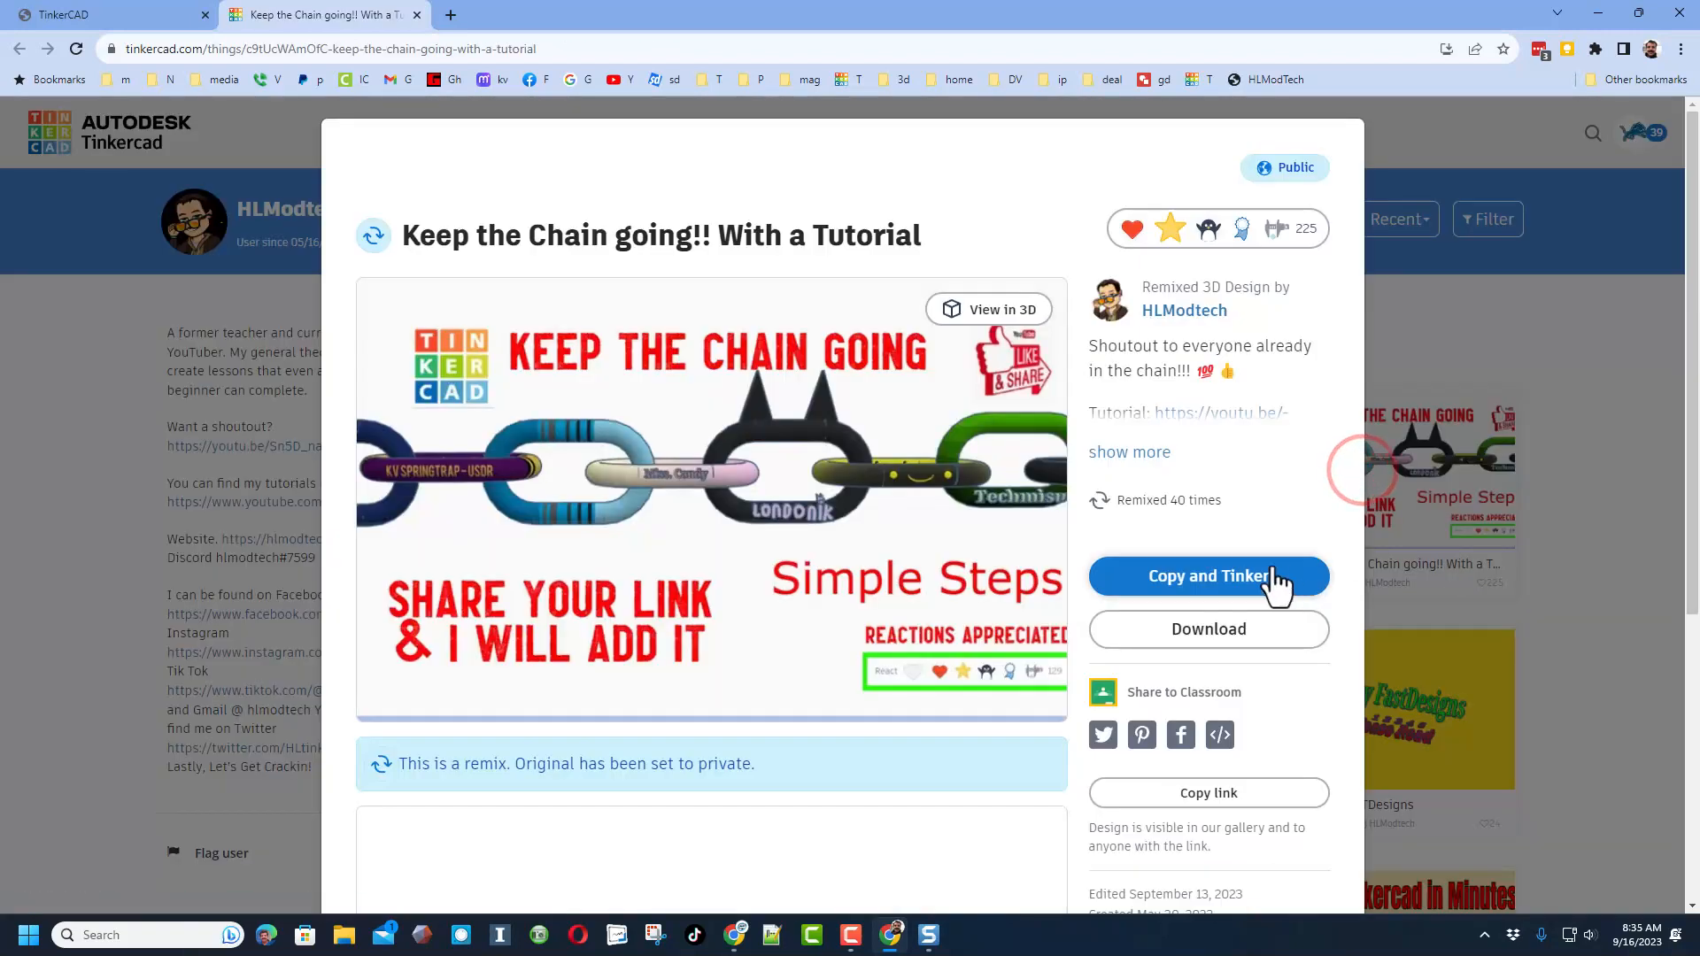
mouse_move(1589, 497)
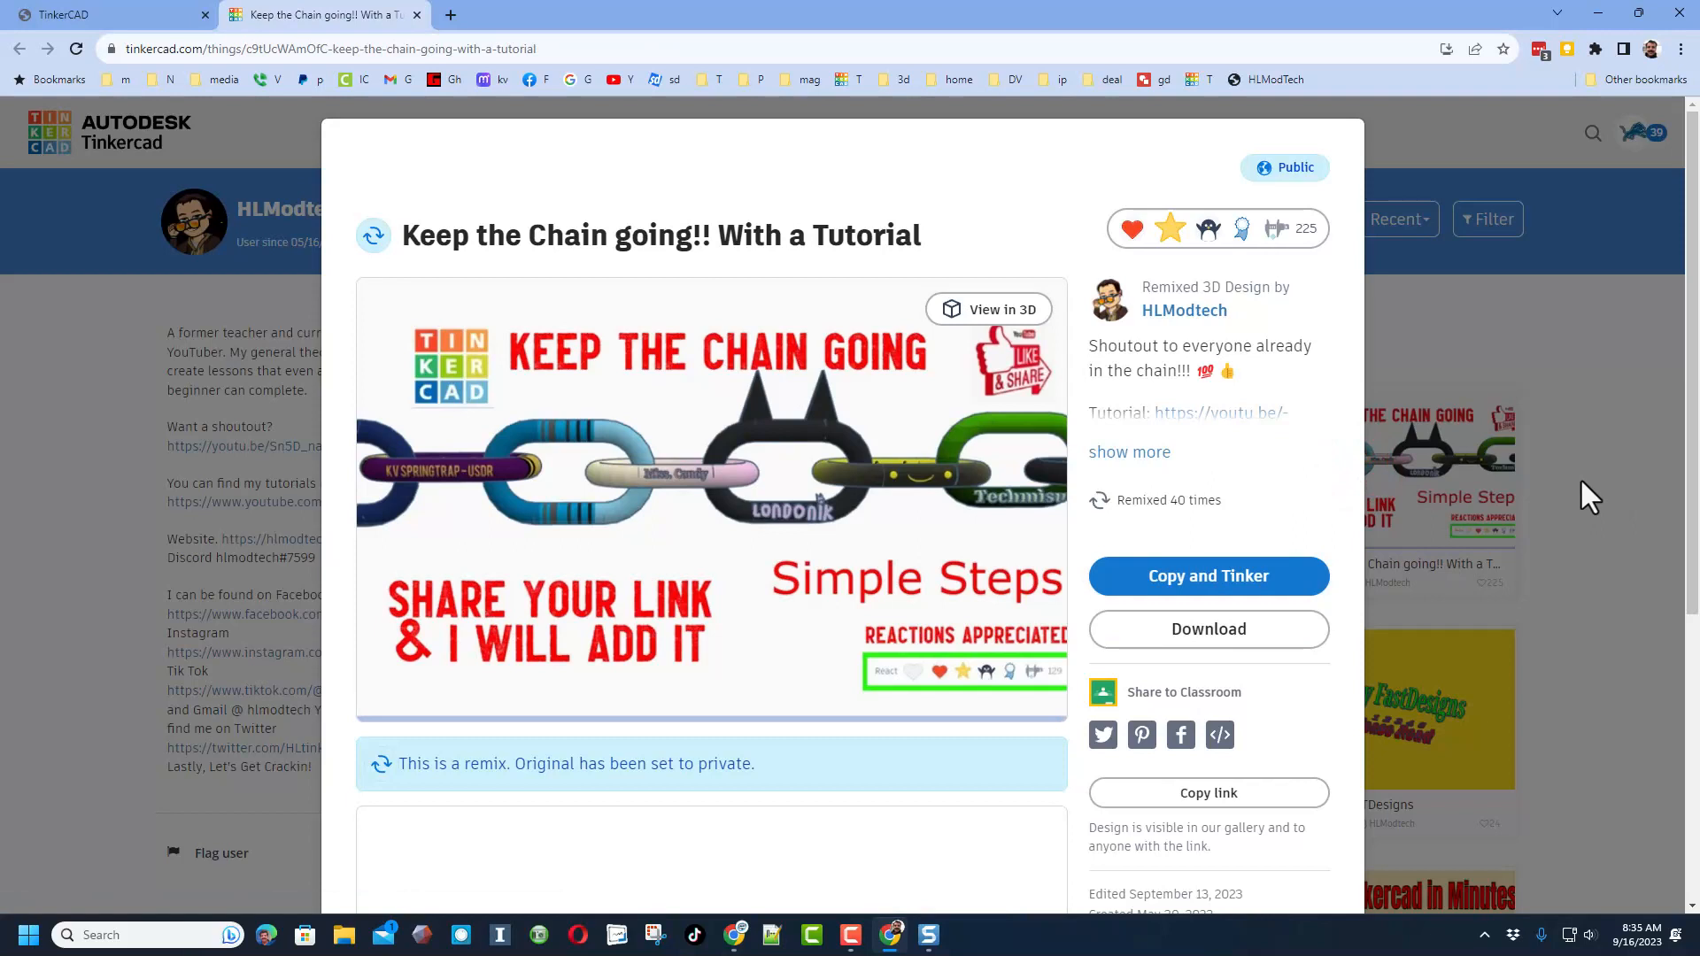
click(1215, 229)
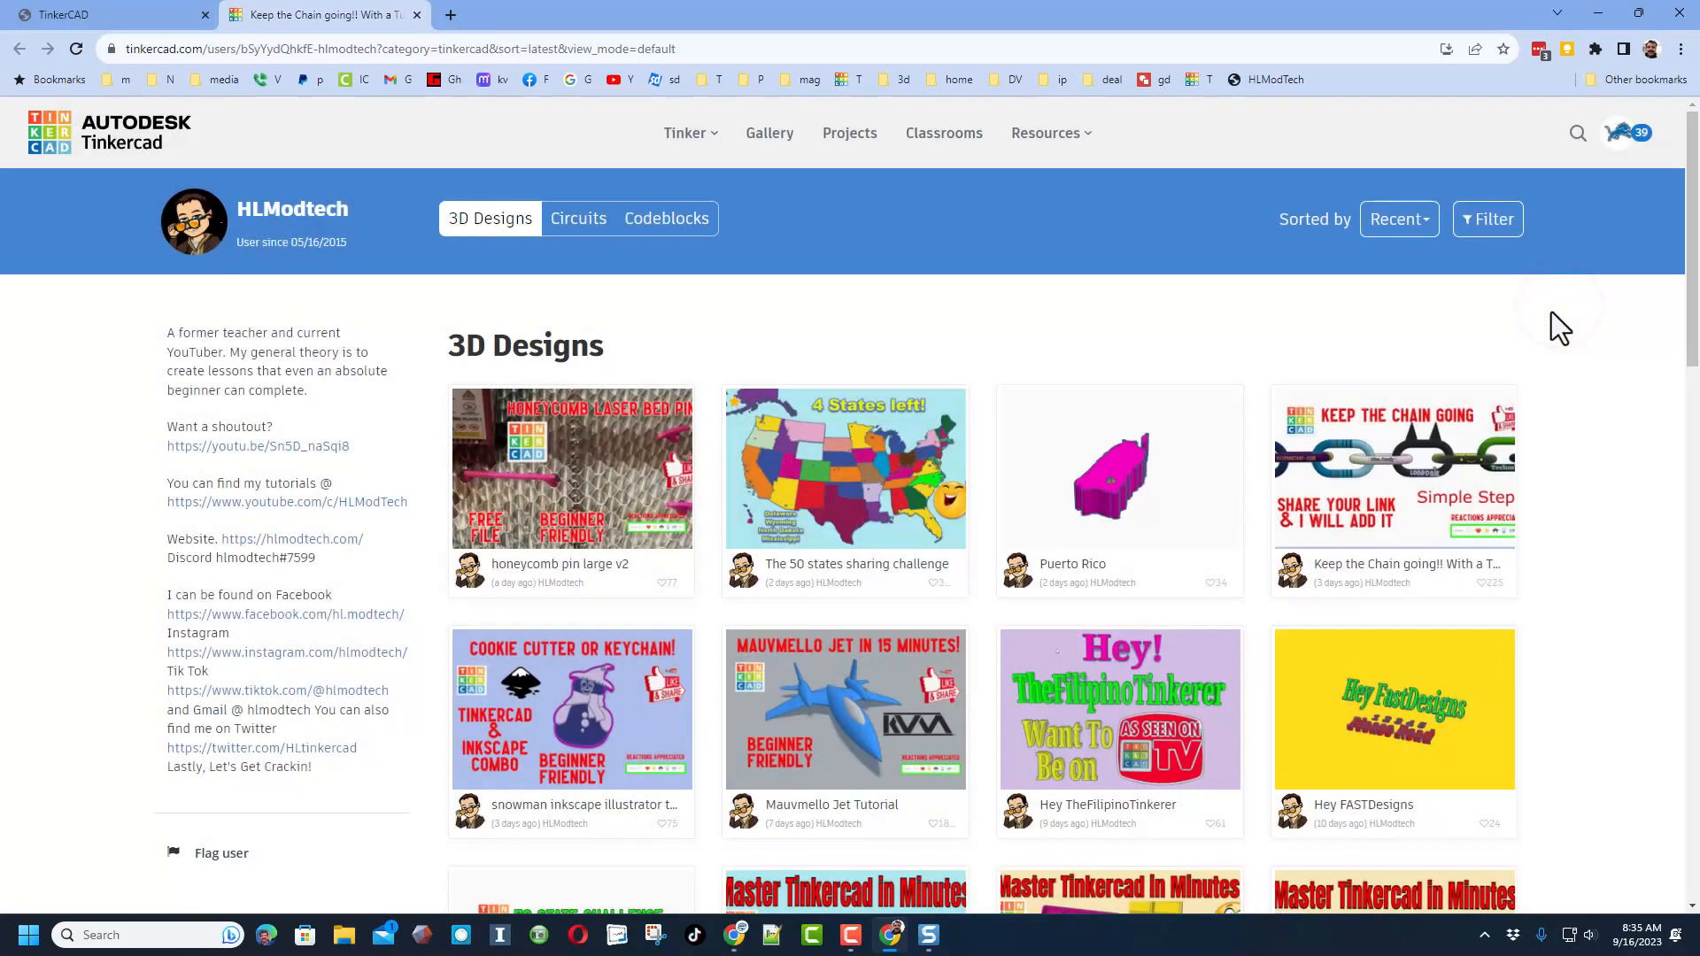
scroll(down, 3)
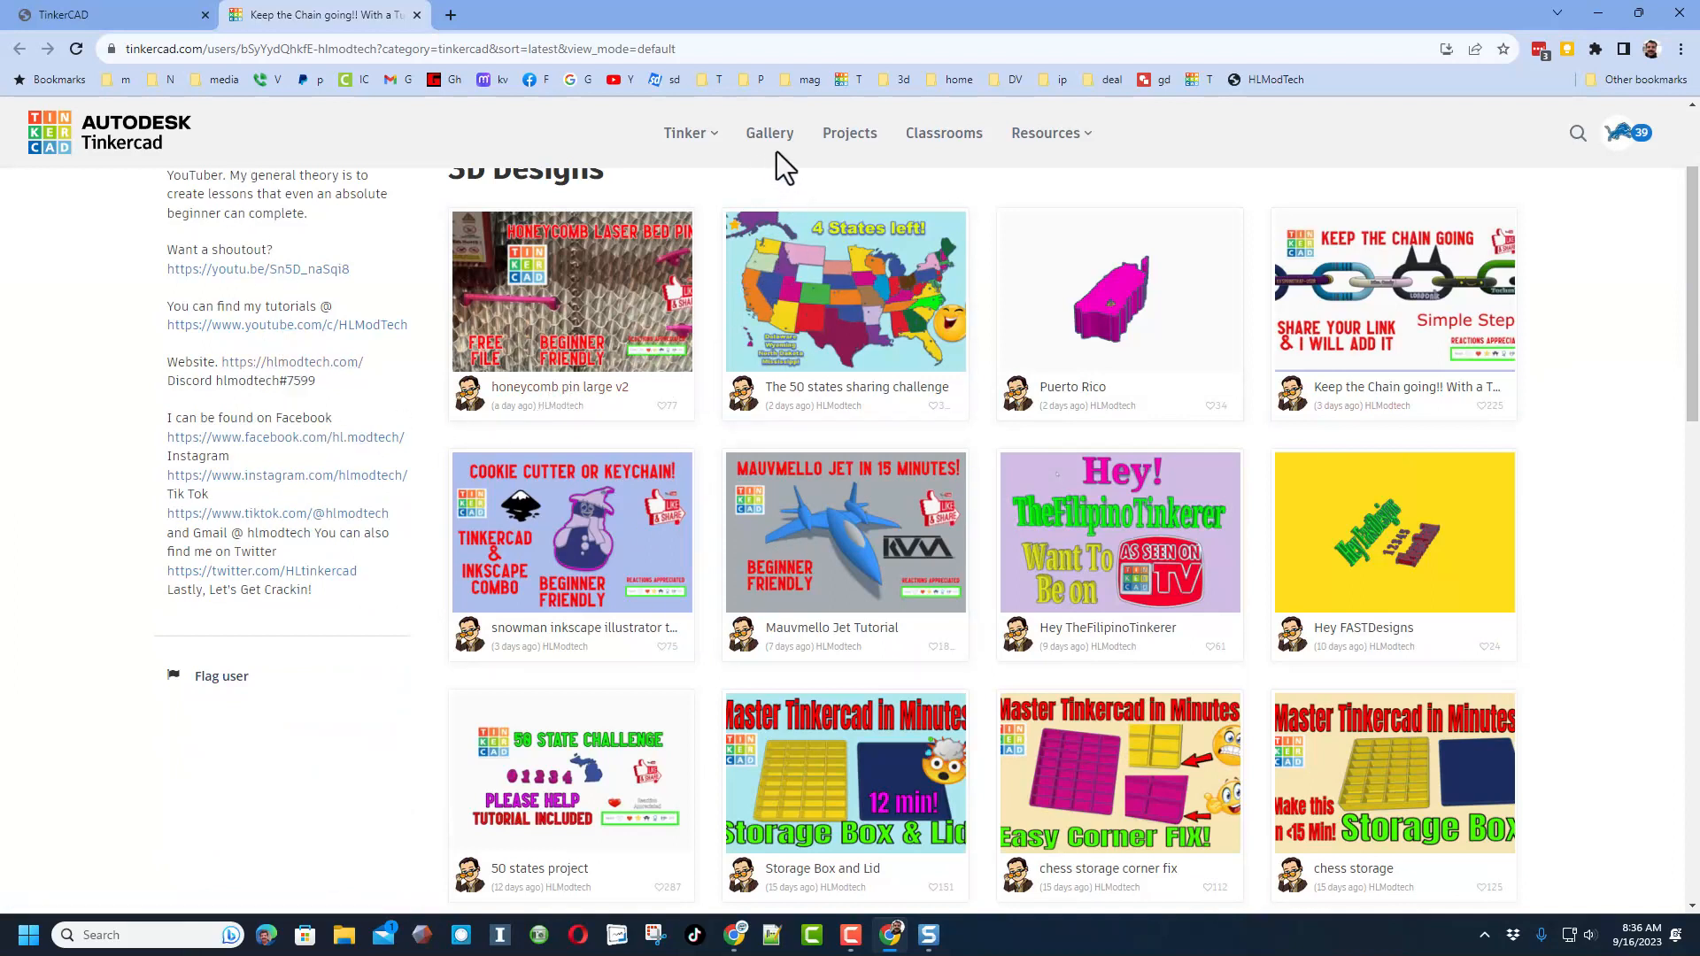
click(768, 131)
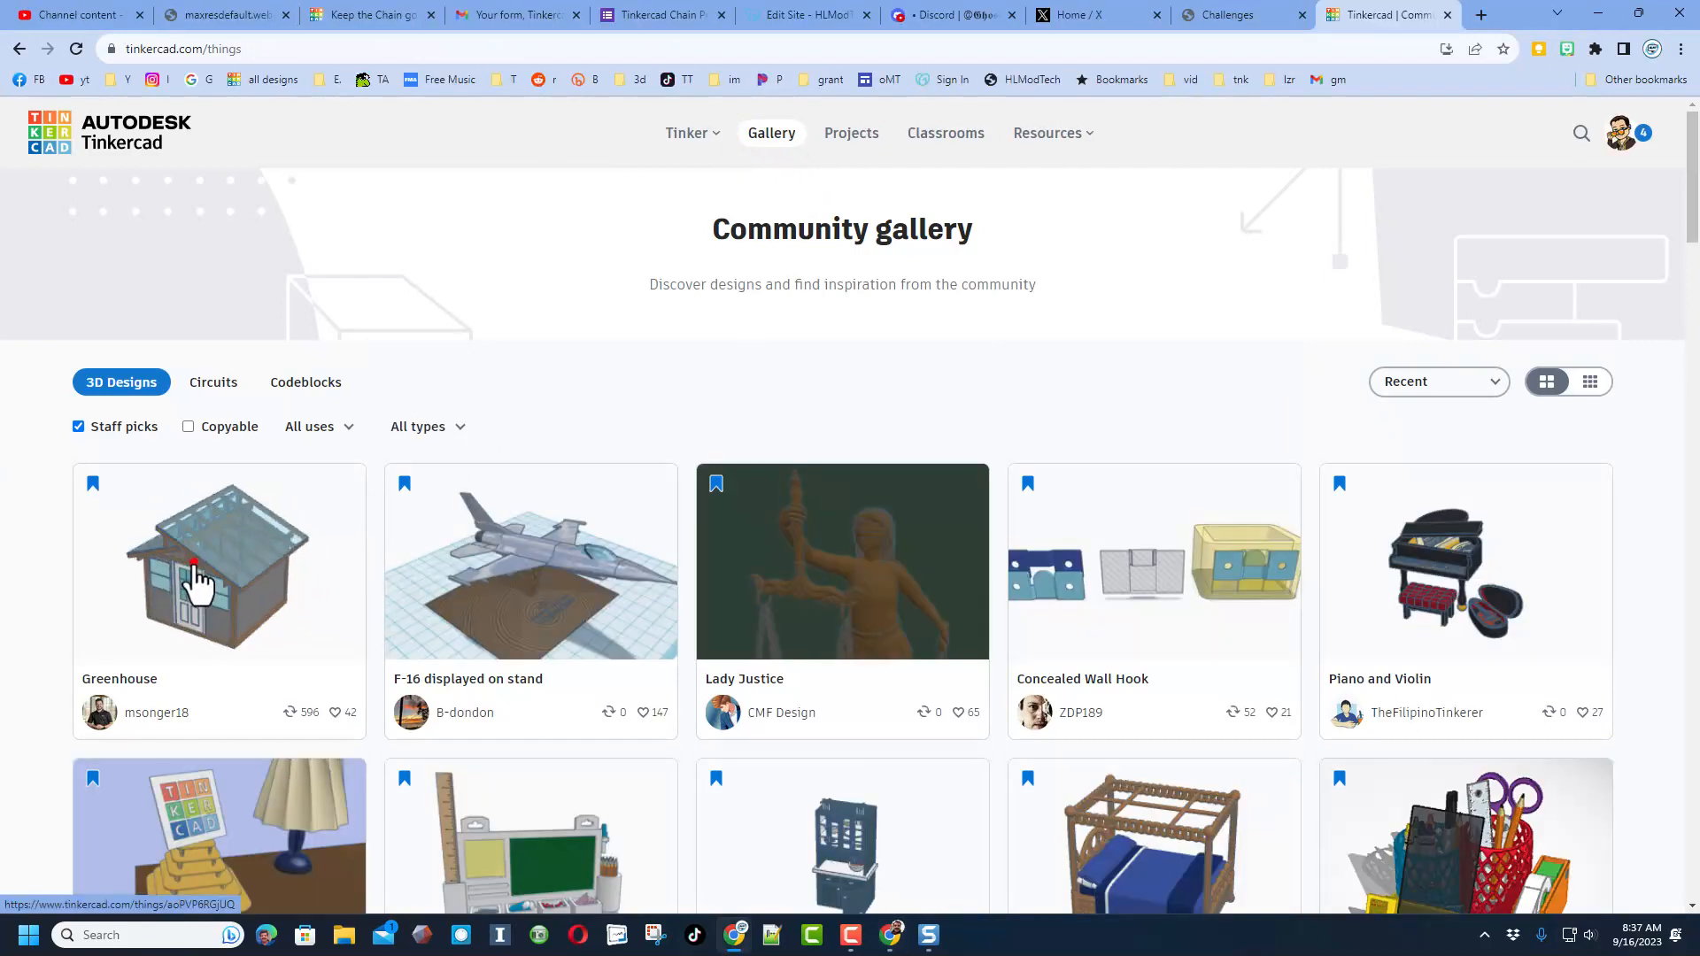
Give the Piano and Violin staff pick a heart reaction (count 28) and return to the gallery.
click(218, 560)
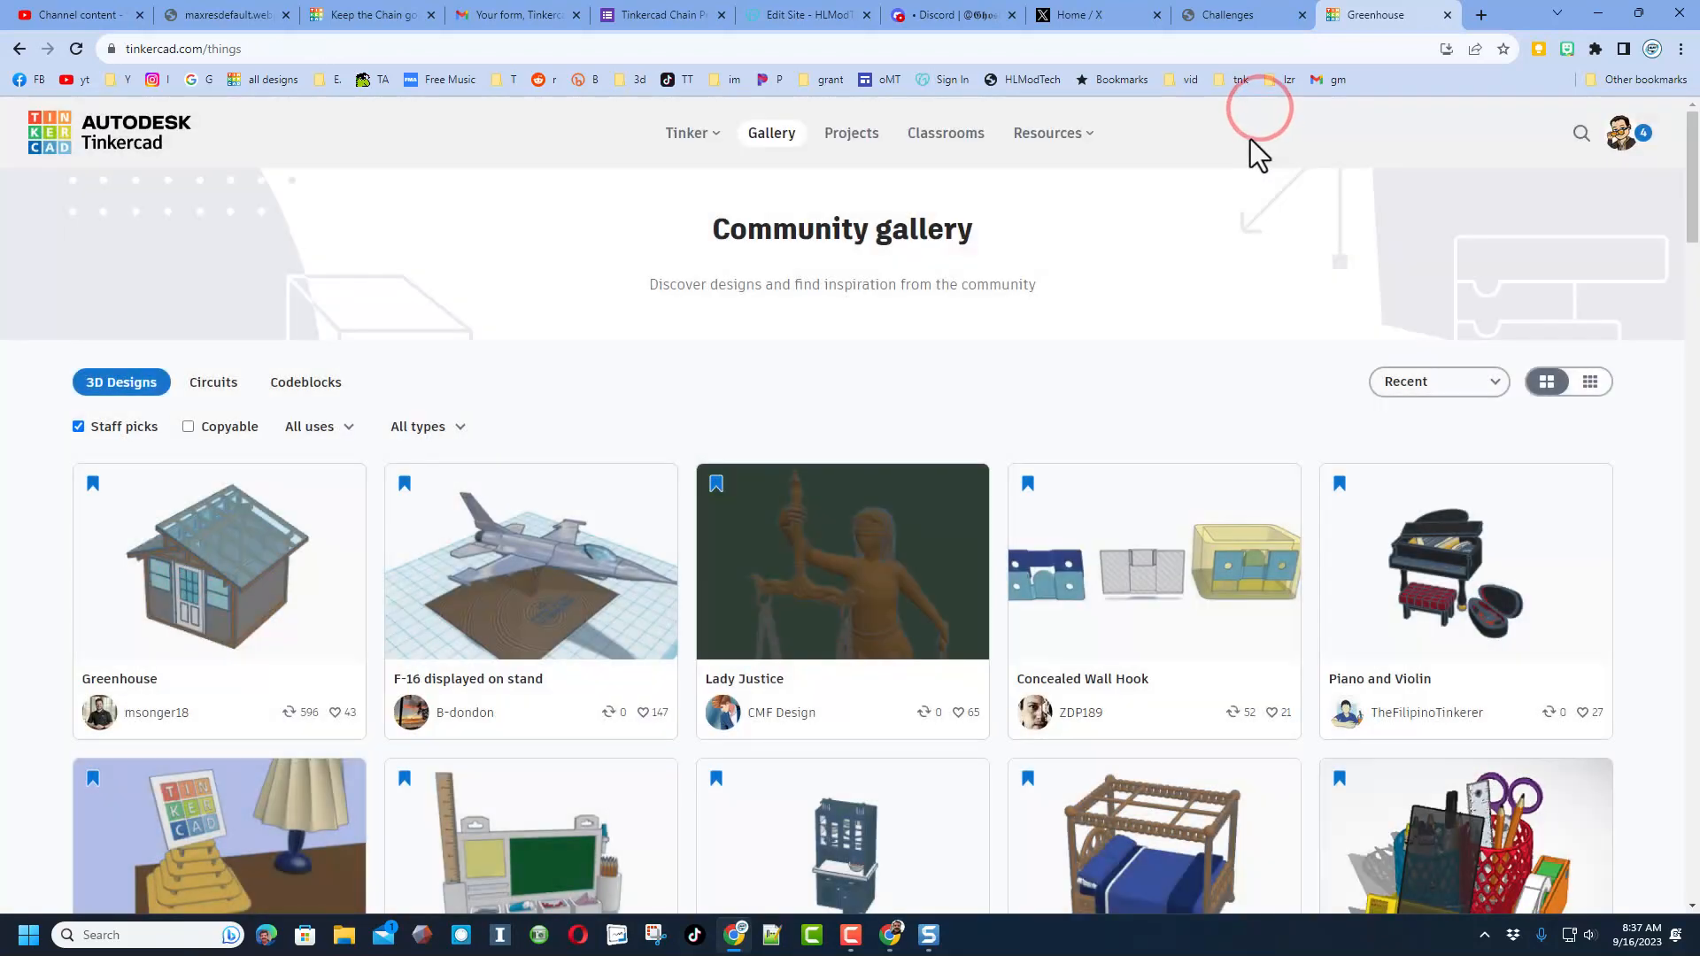
click(1466, 564)
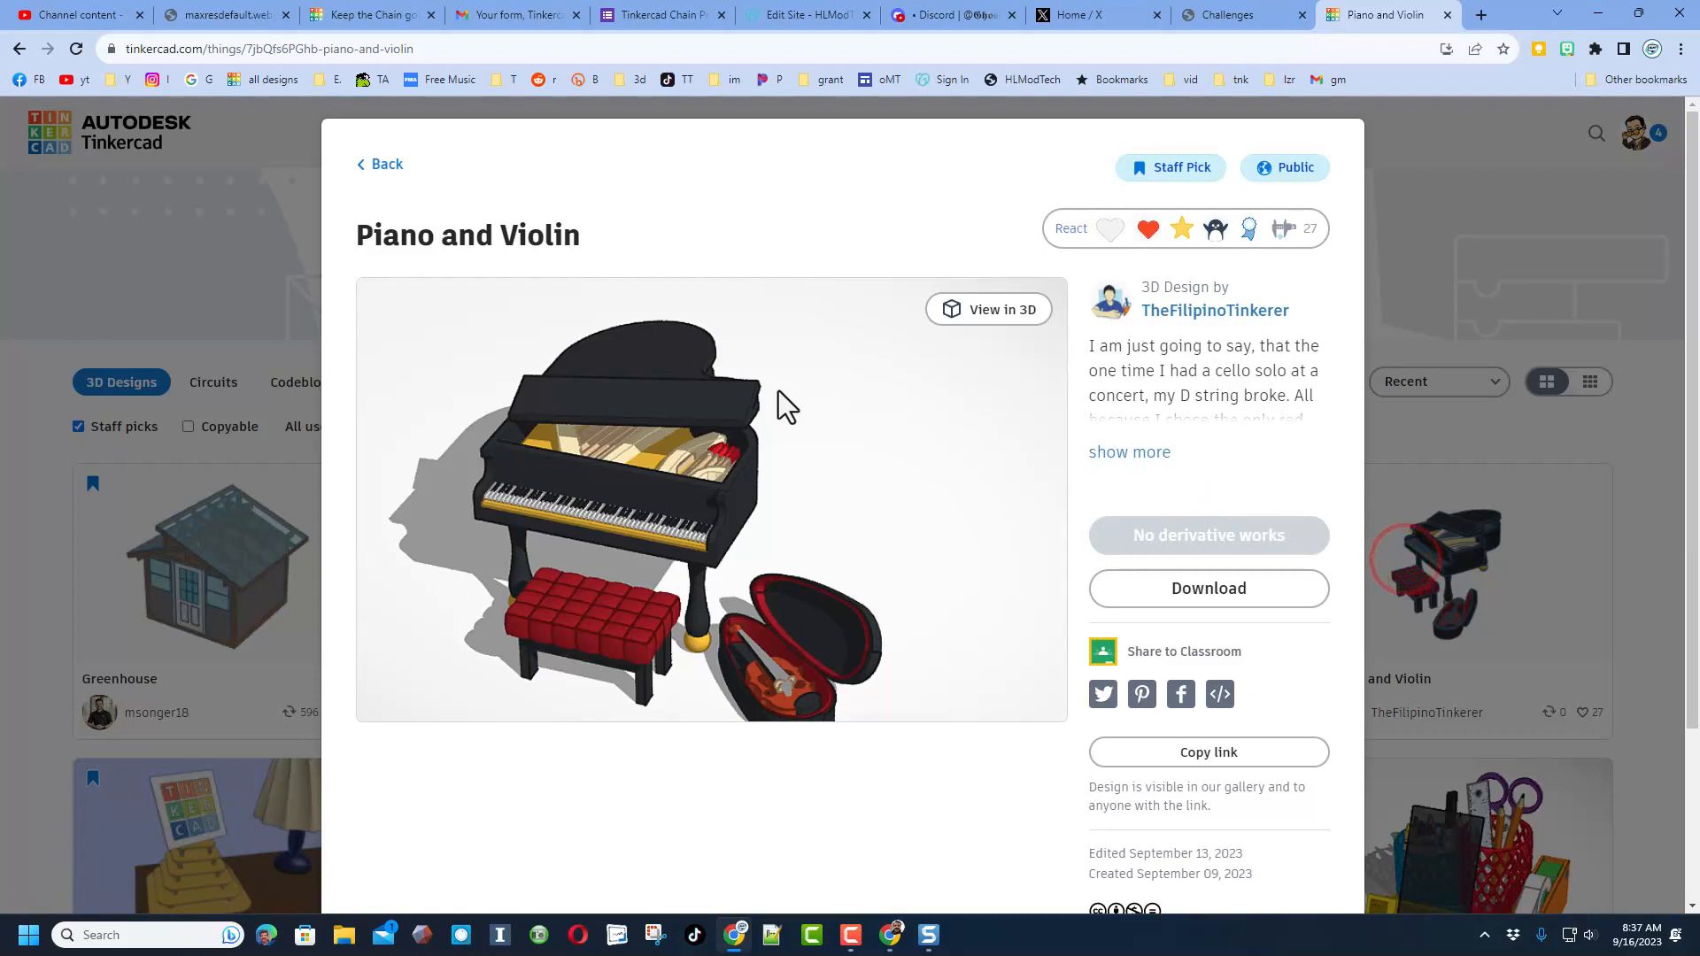
mouse_move(593, 537)
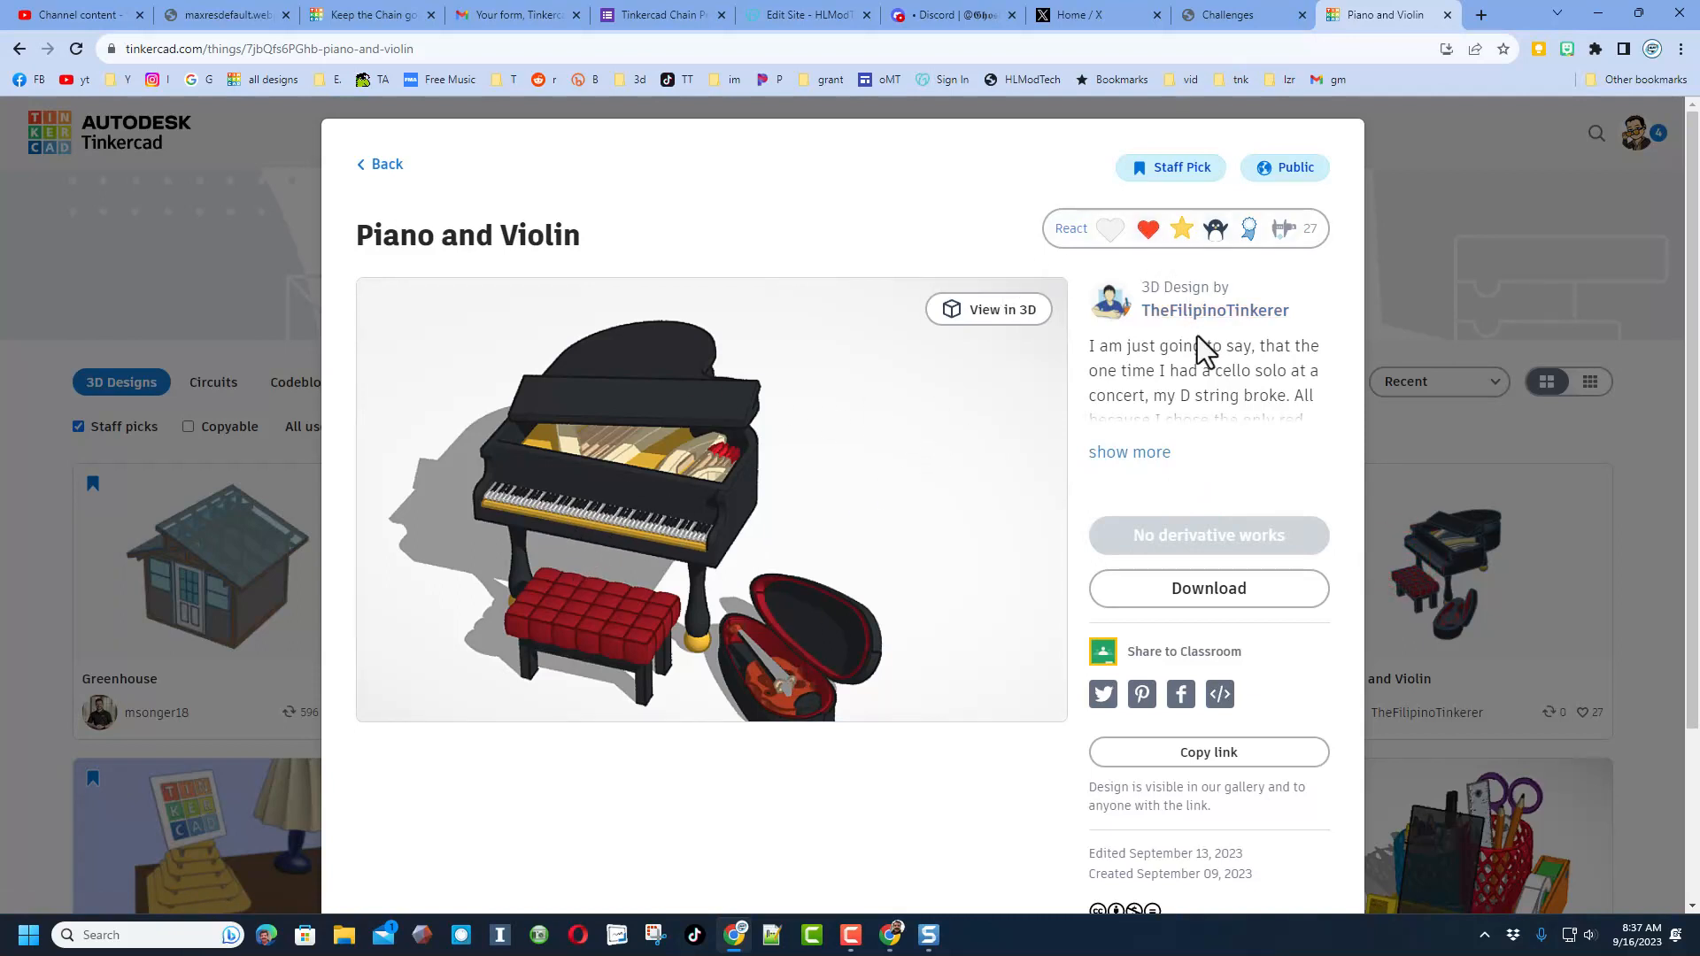
click(1145, 228)
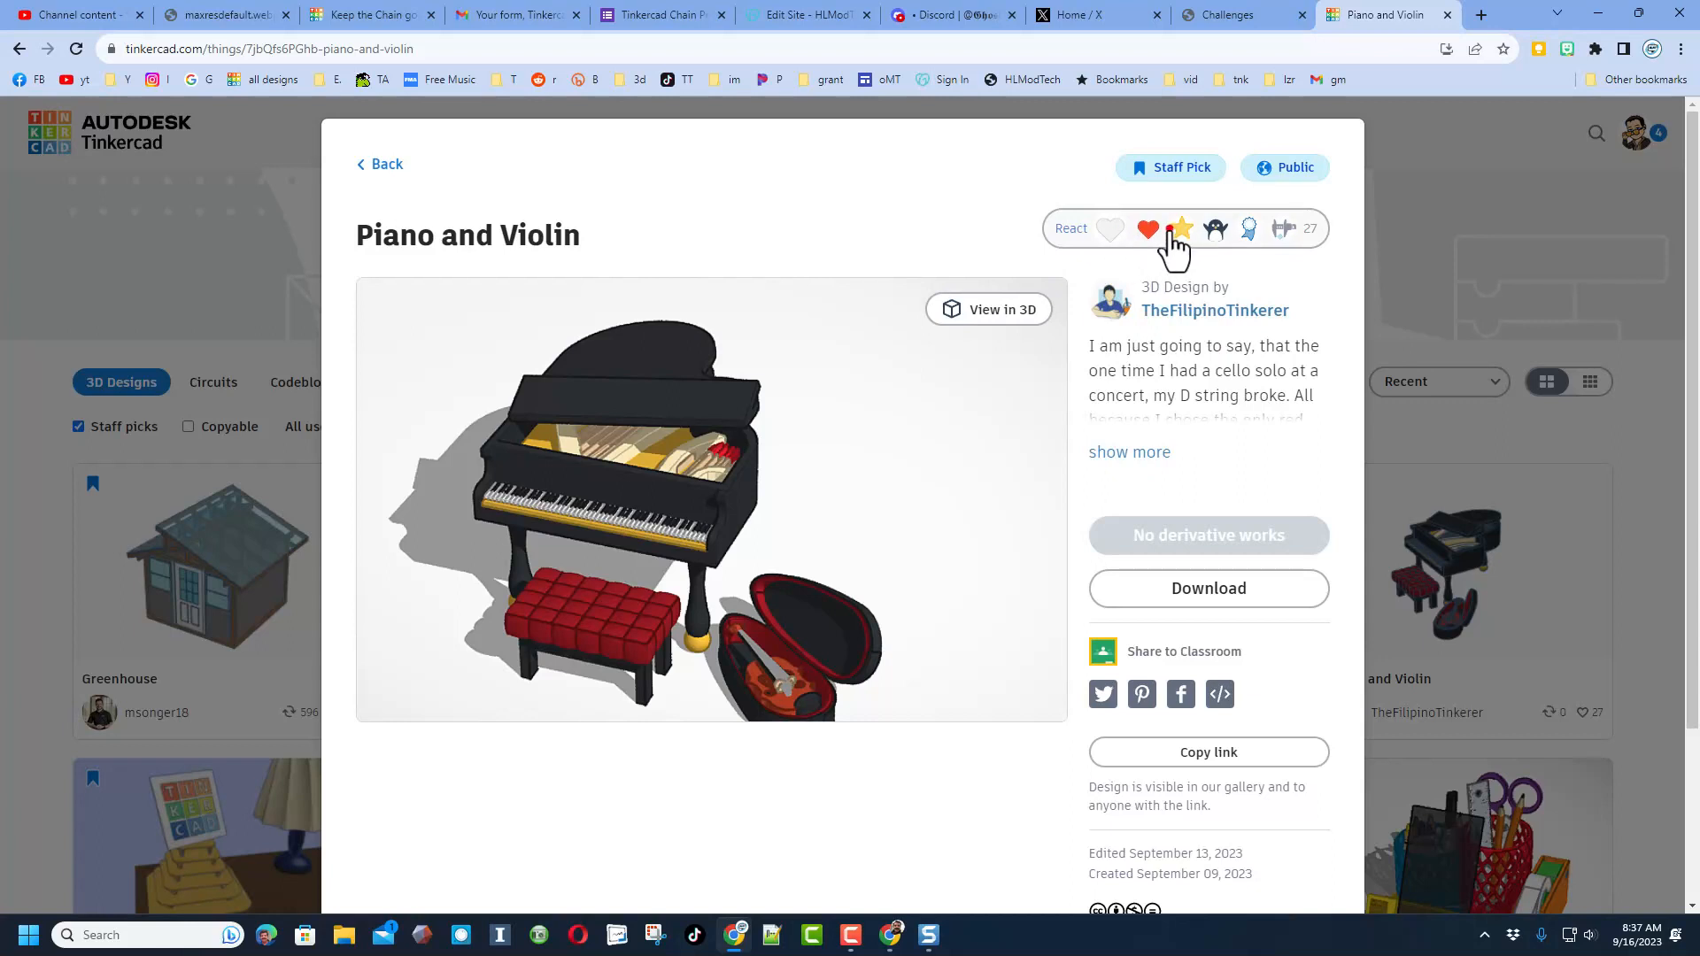
click(1147, 227)
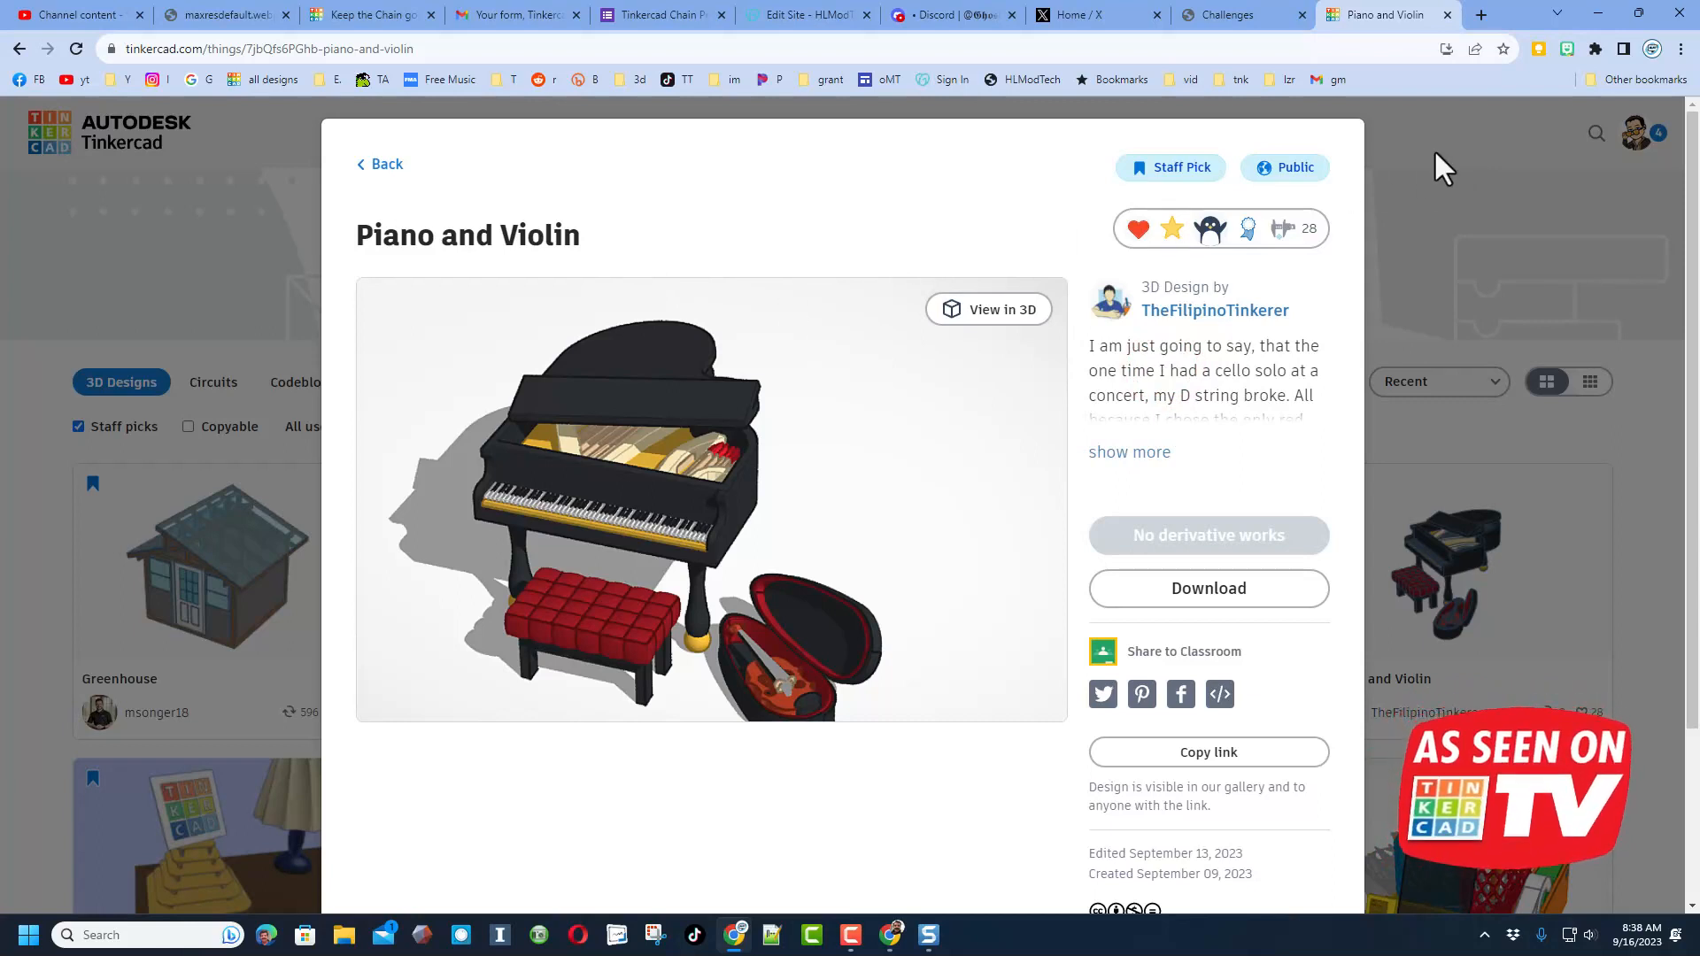
click(378, 164)
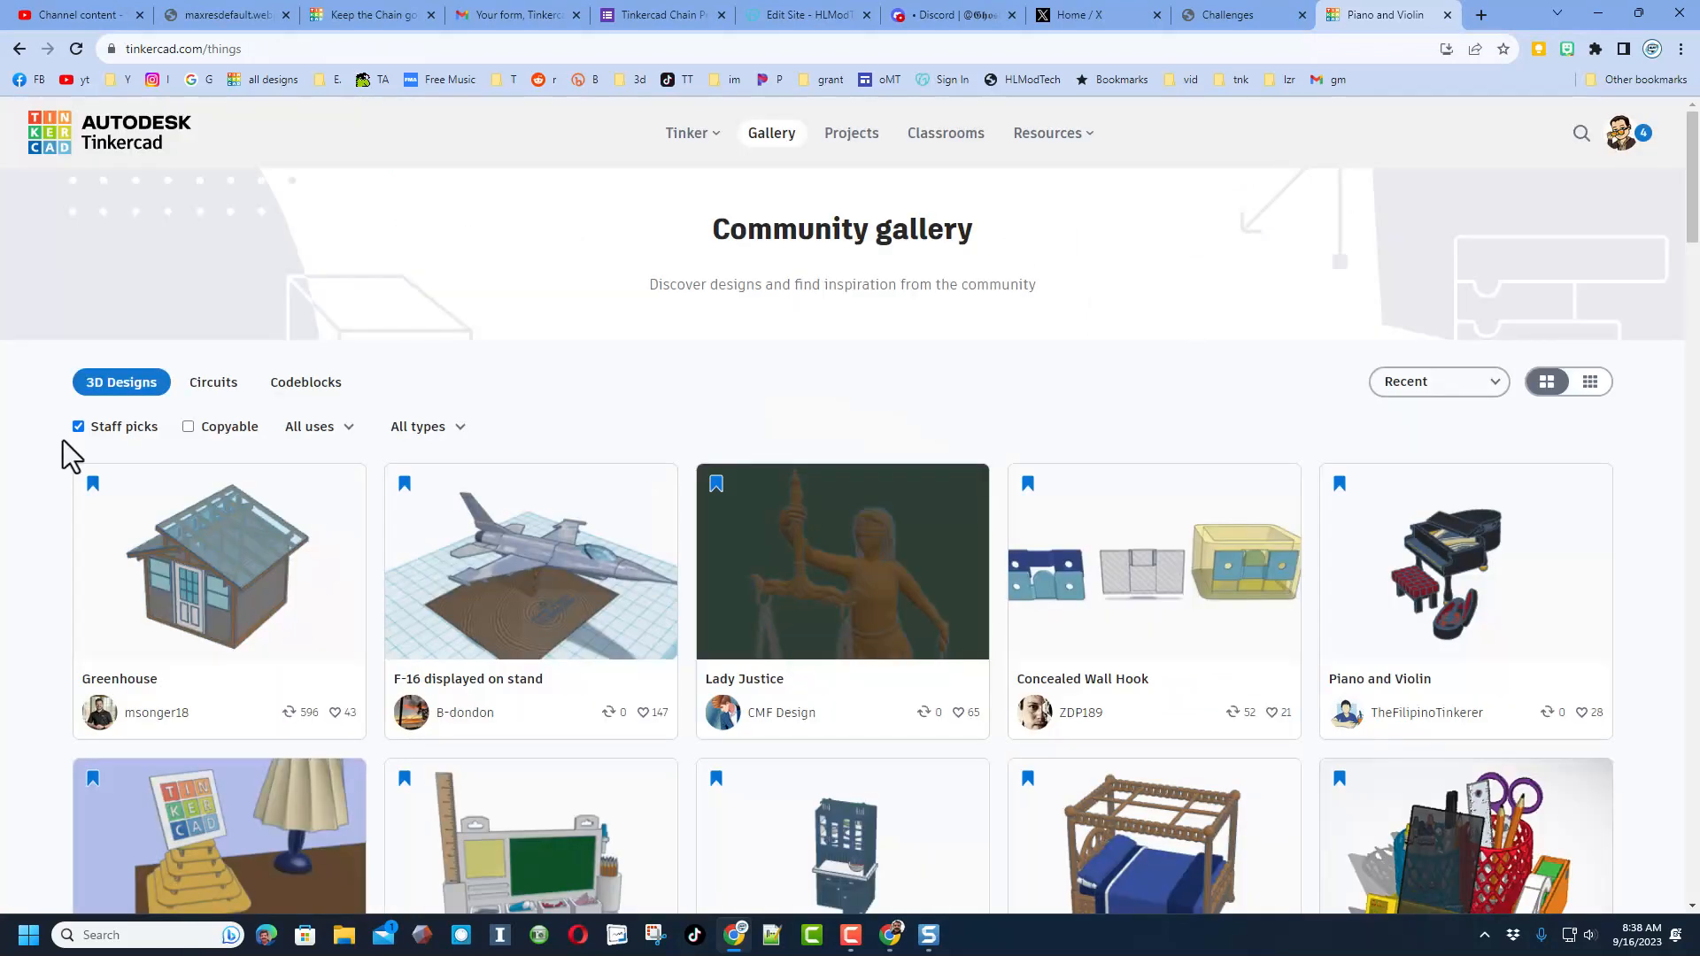
Show all designs as small tiles and briefly view the капибара станция design.
click(77, 425)
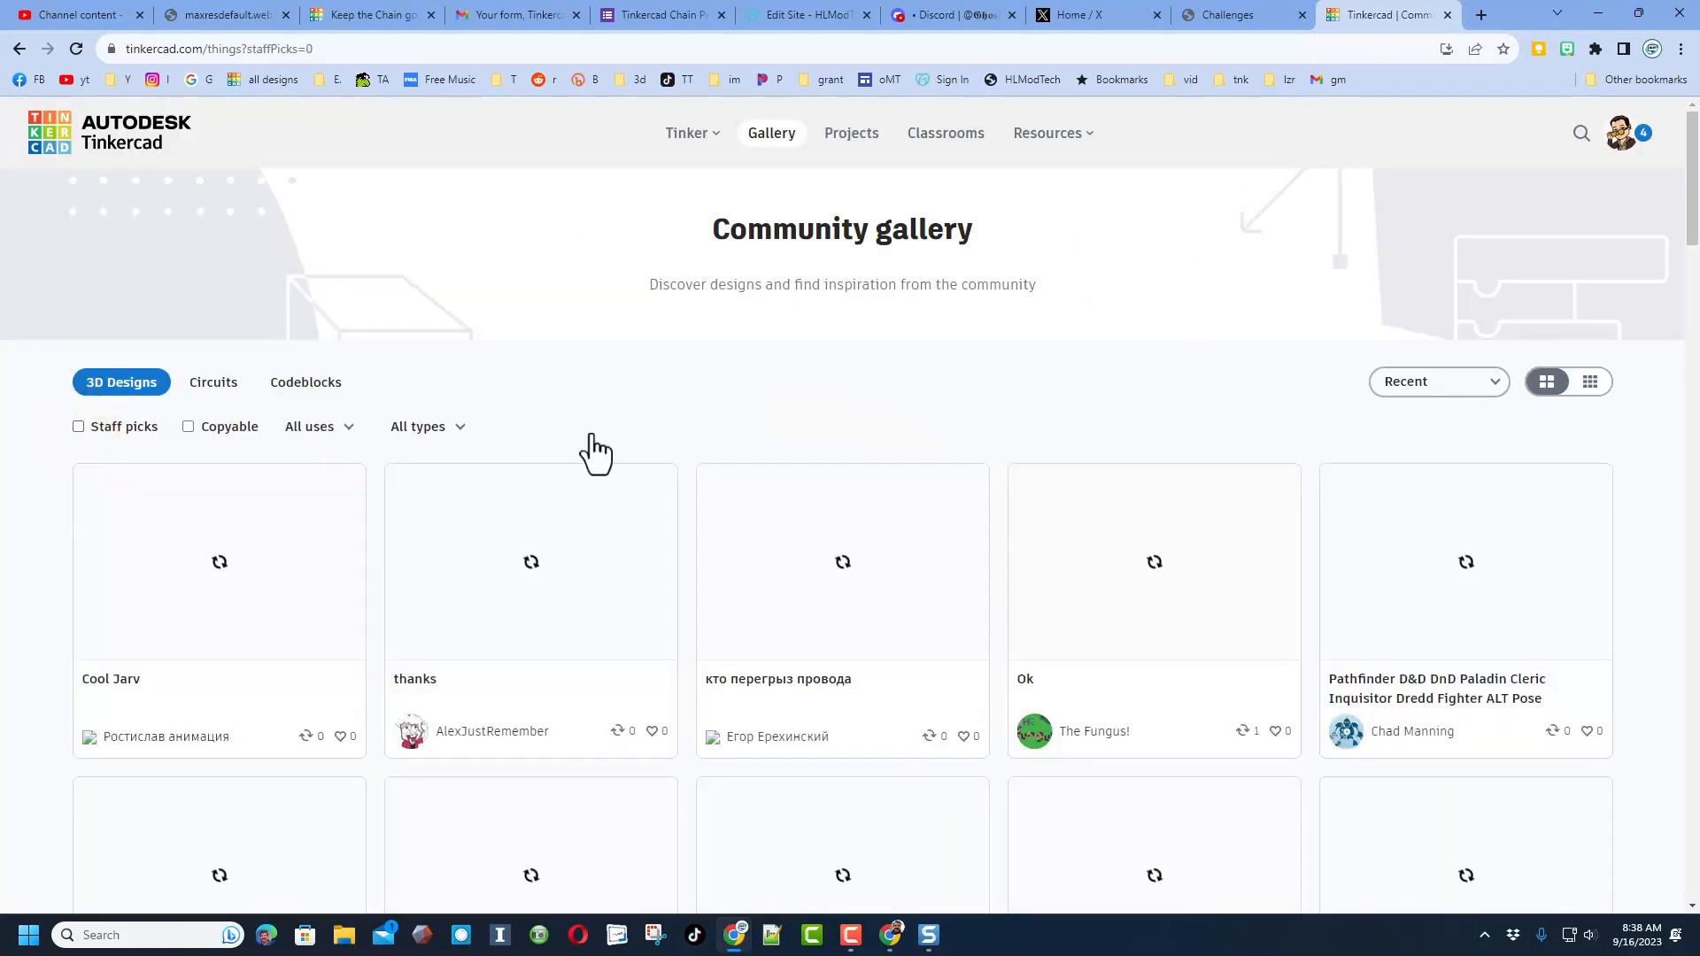
click(1592, 381)
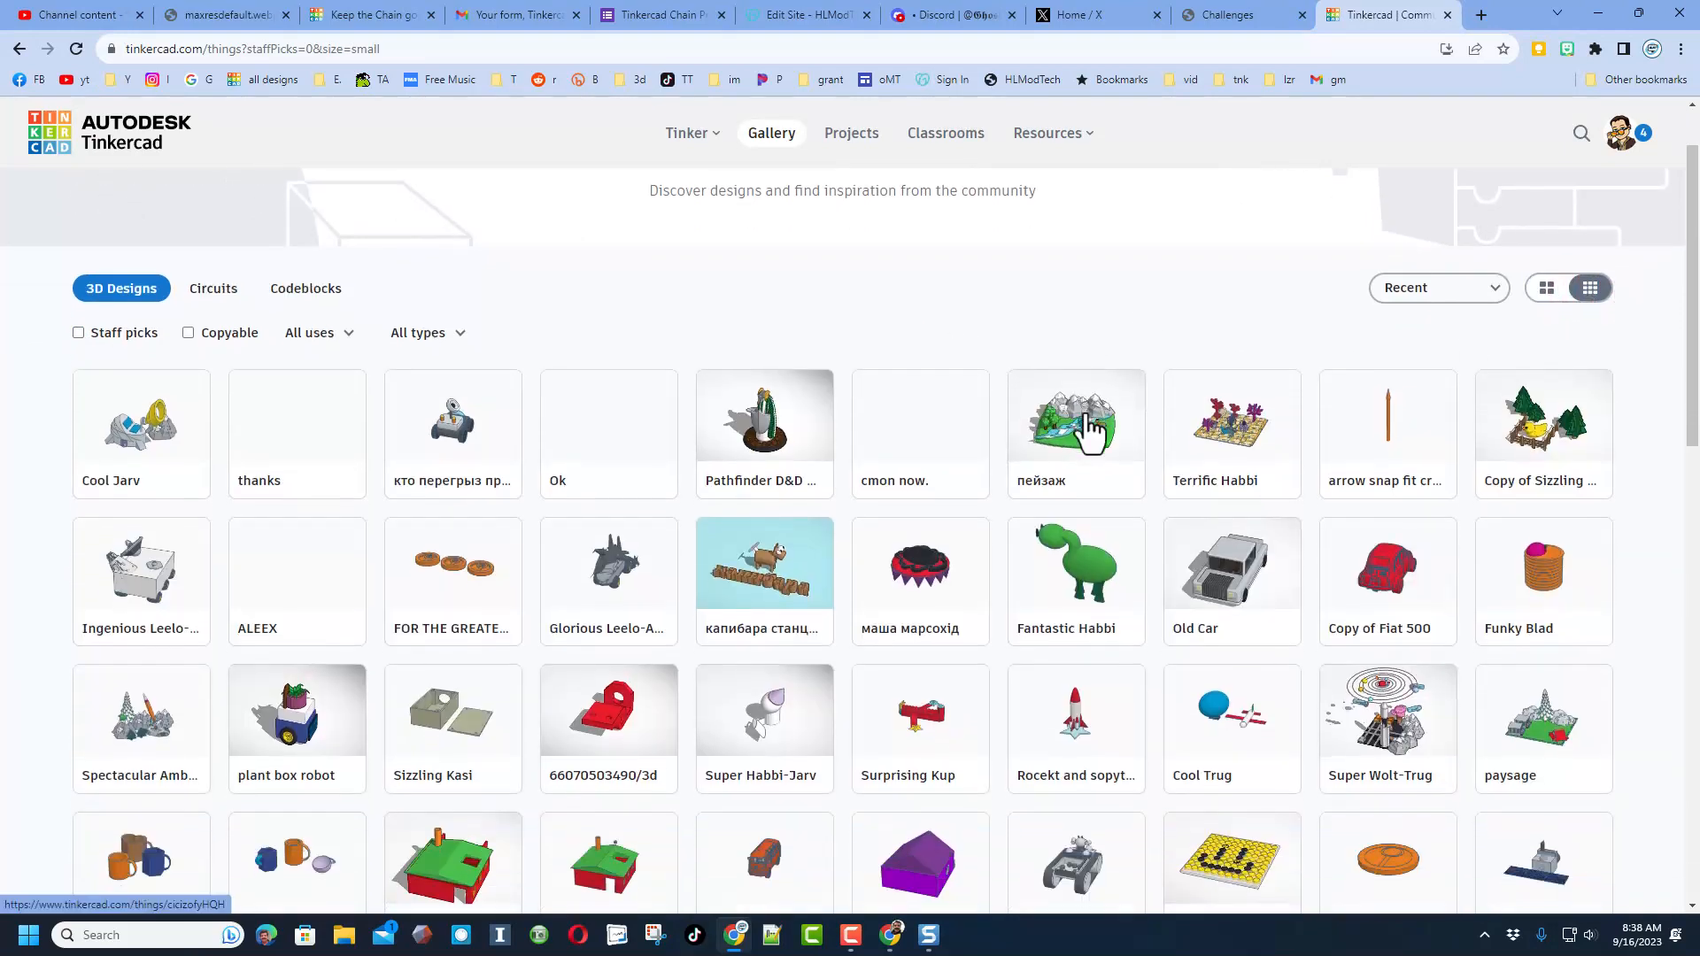
scroll(down, 3)
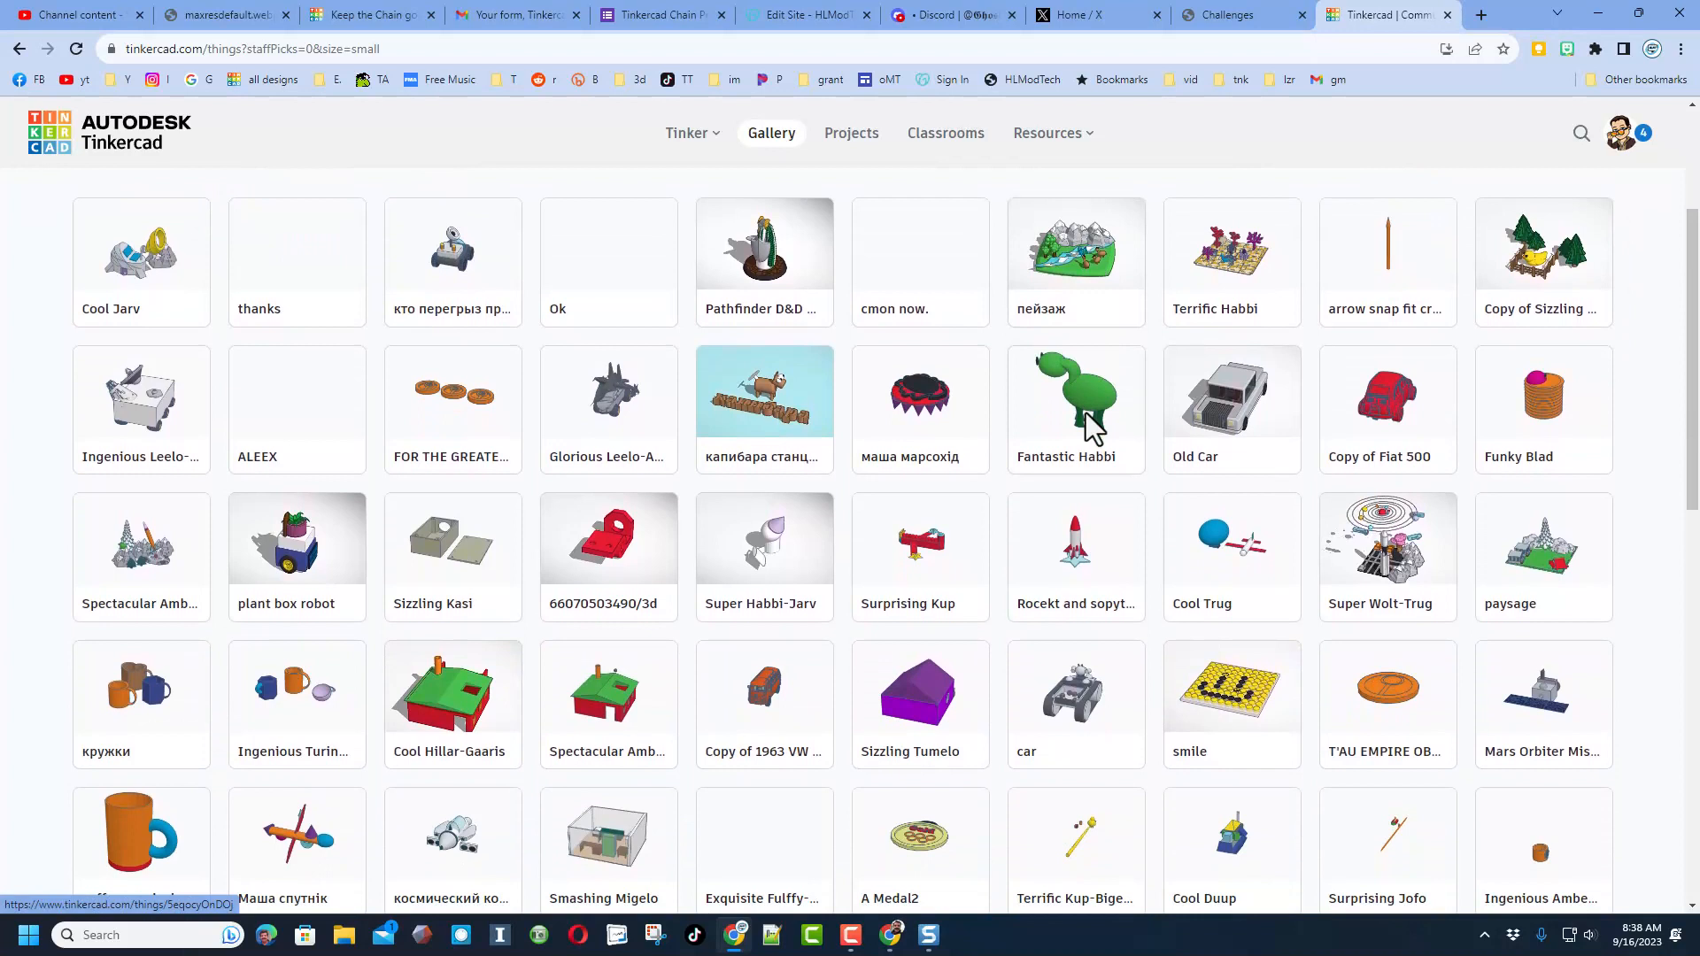
click(763, 393)
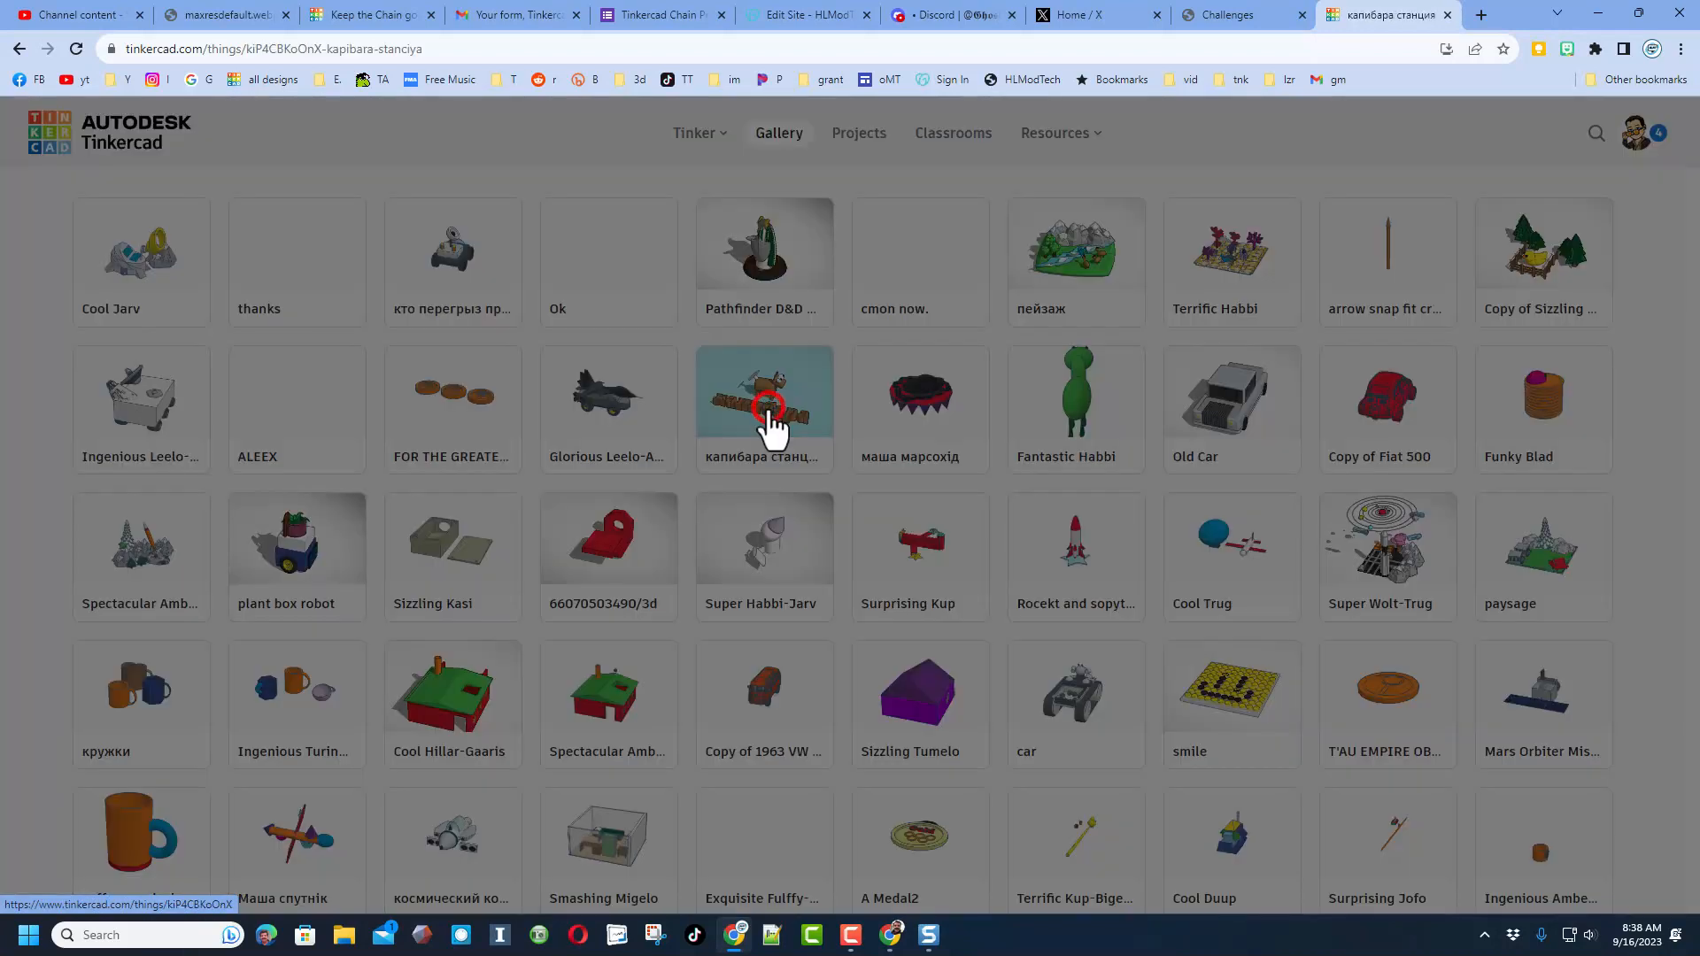
click(763, 409)
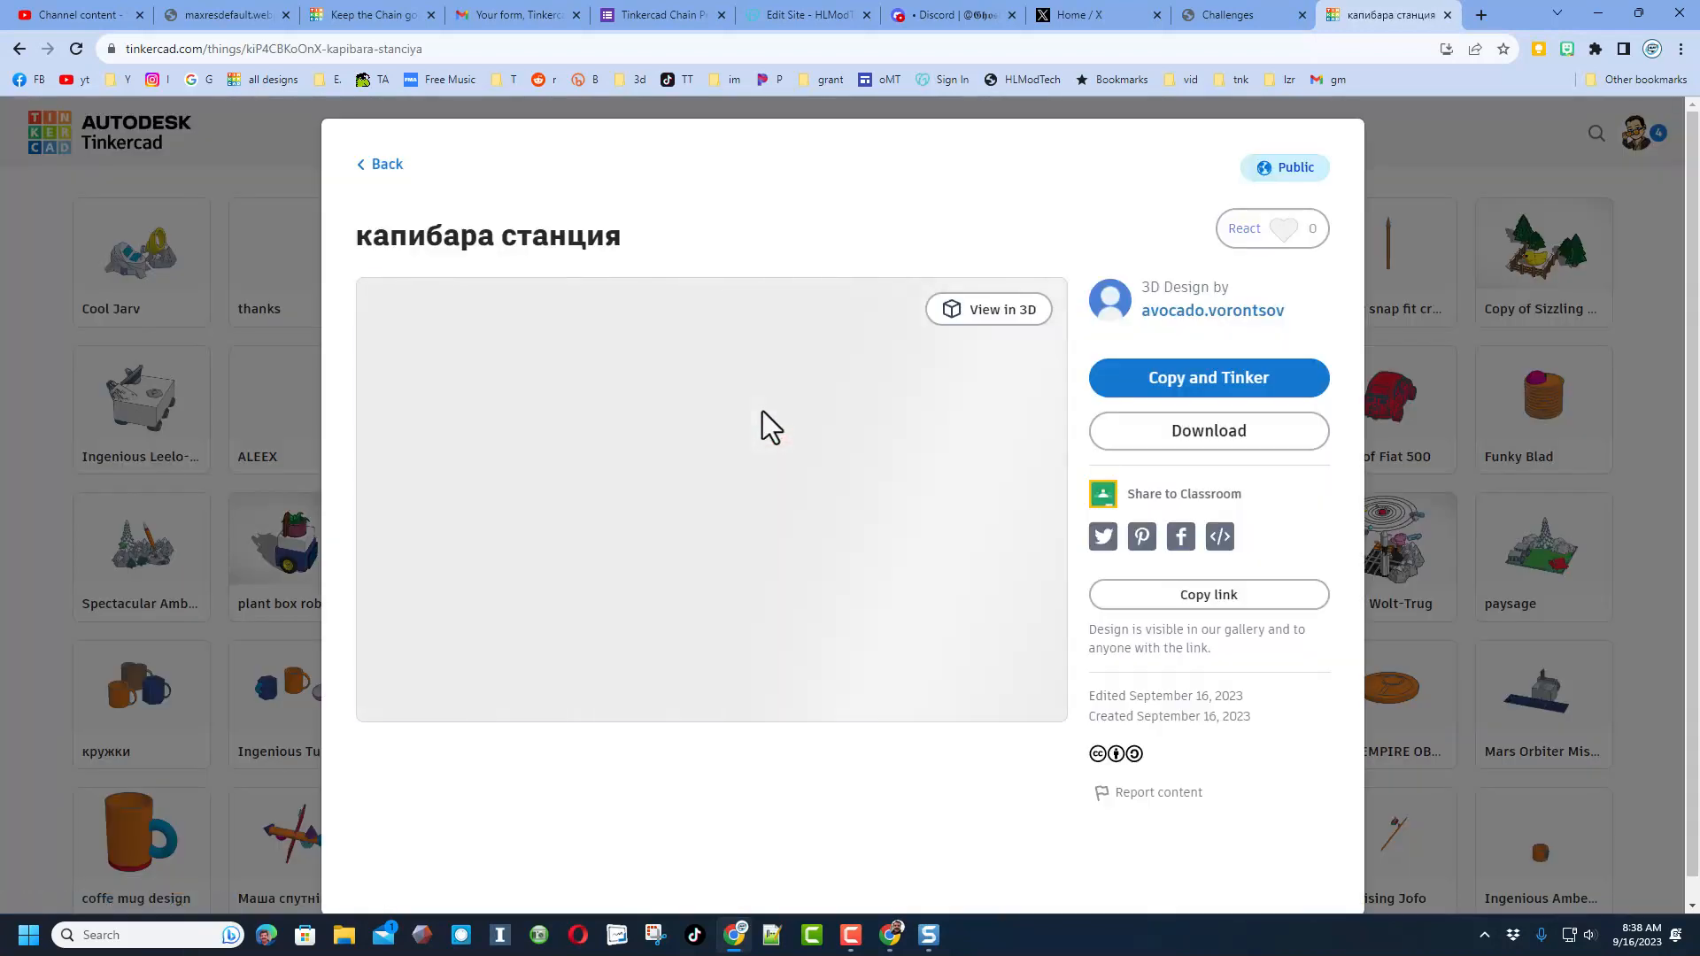
click(1282, 229)
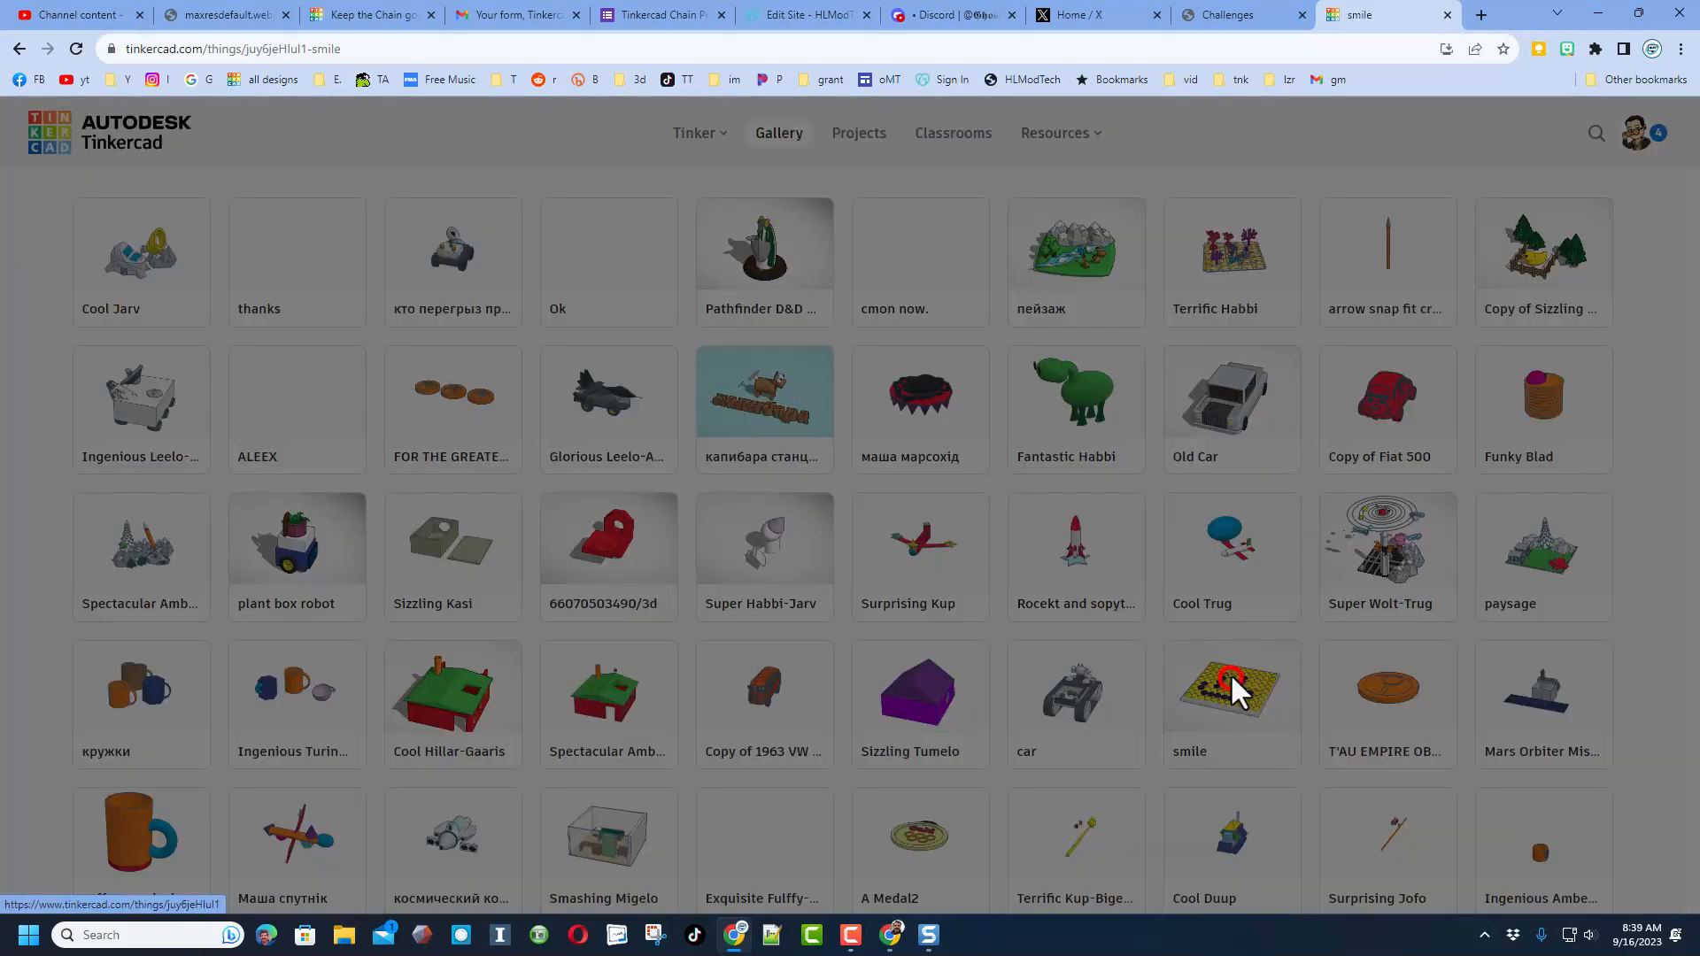
View the smile design in 3D and give it a heart reaction.
click(1231, 691)
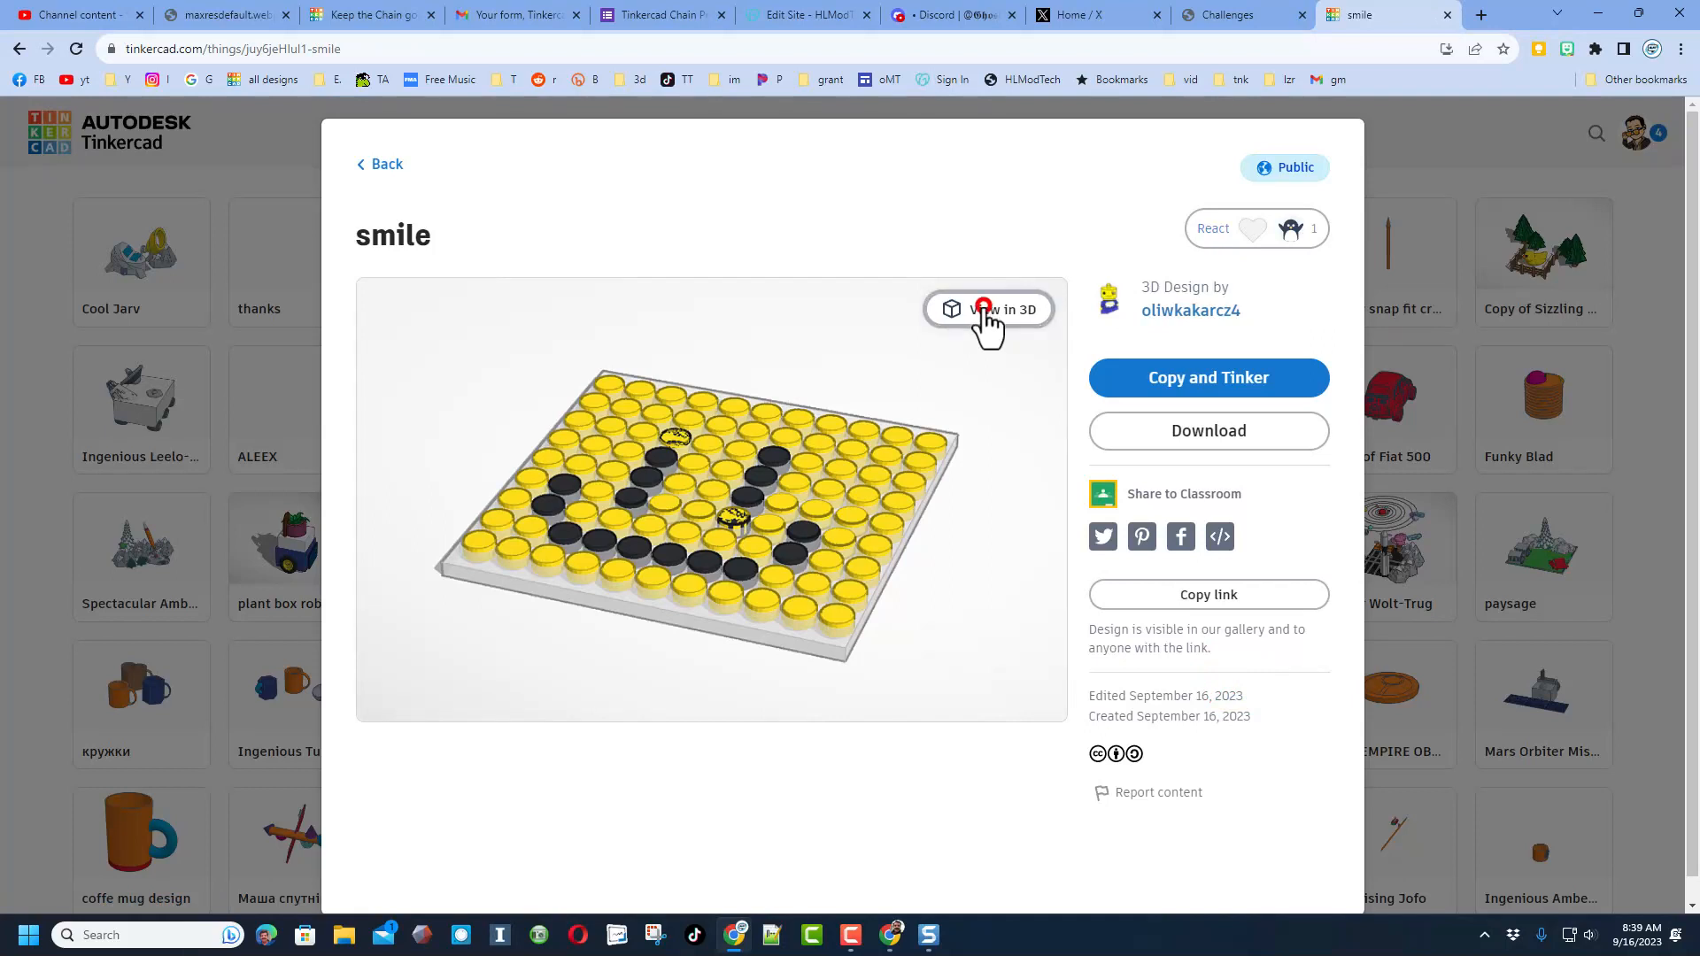
click(986, 309)
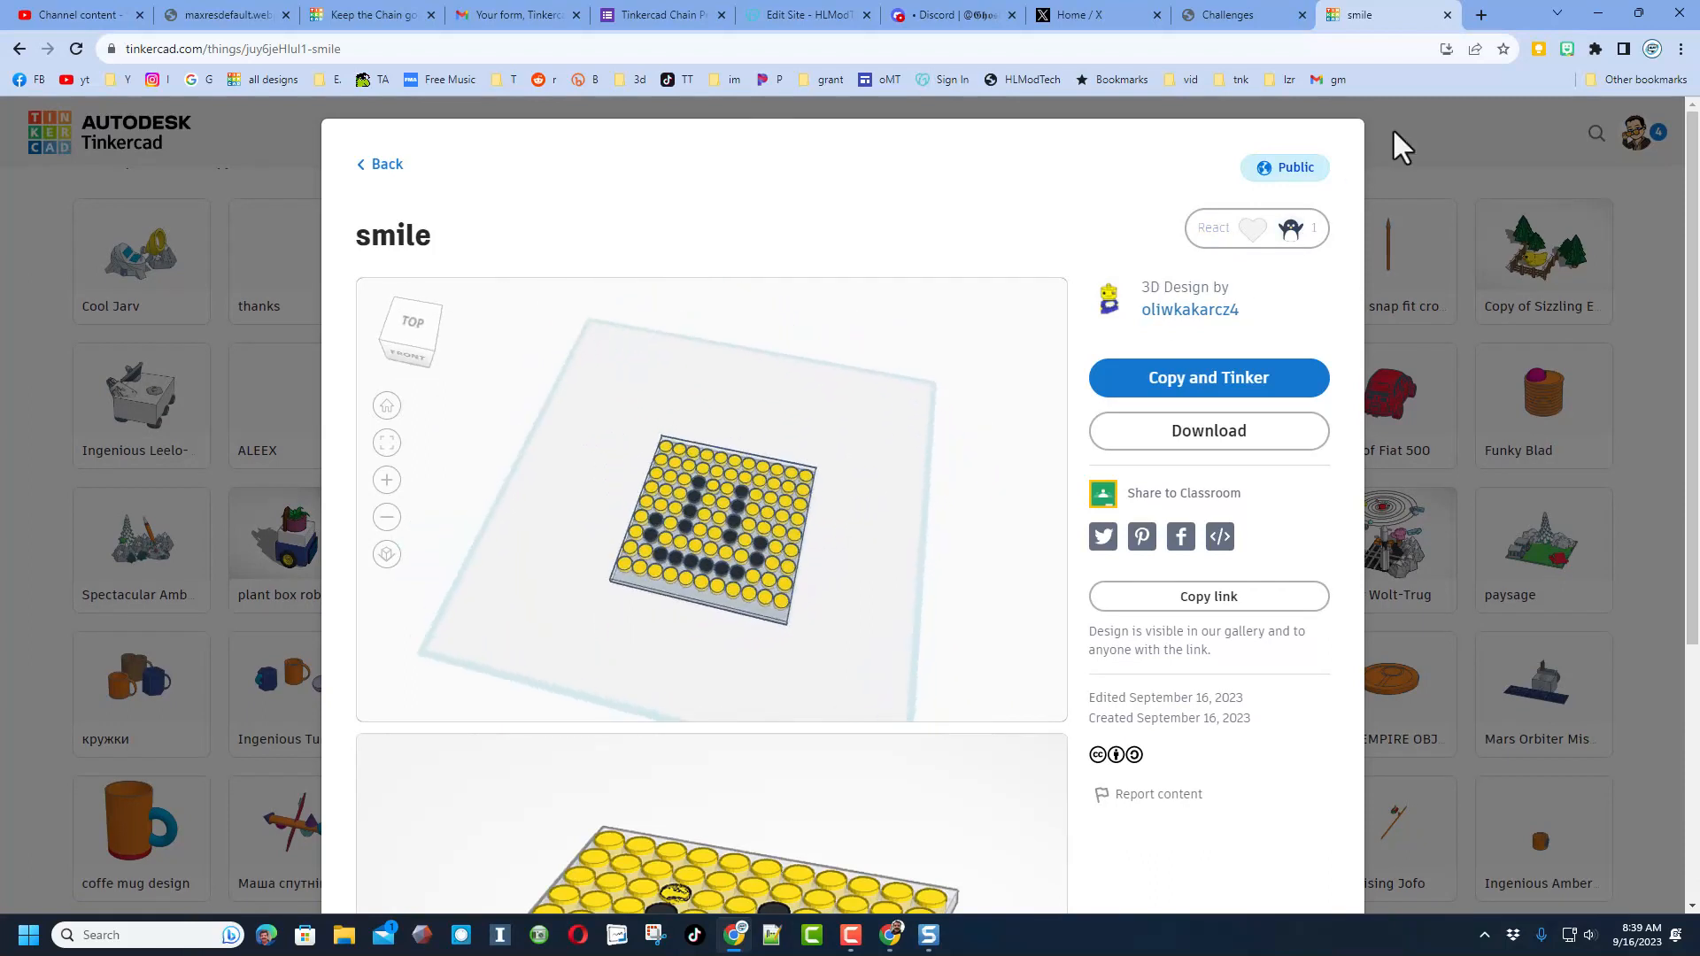
click(1251, 228)
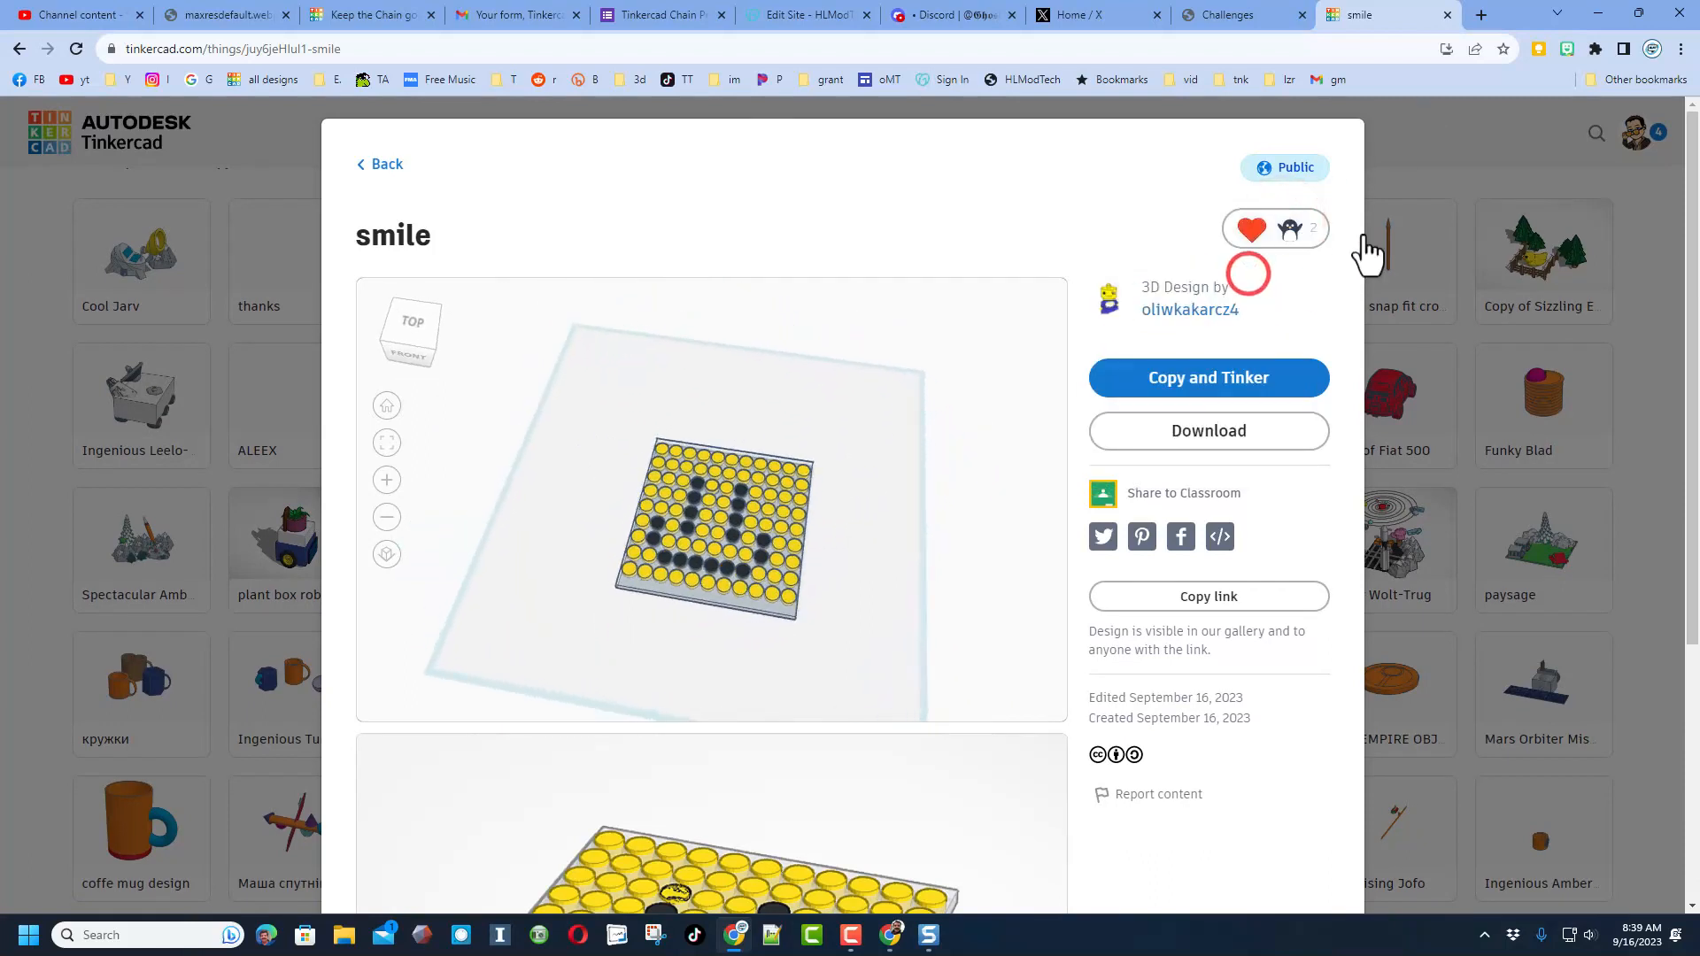
click(378, 164)
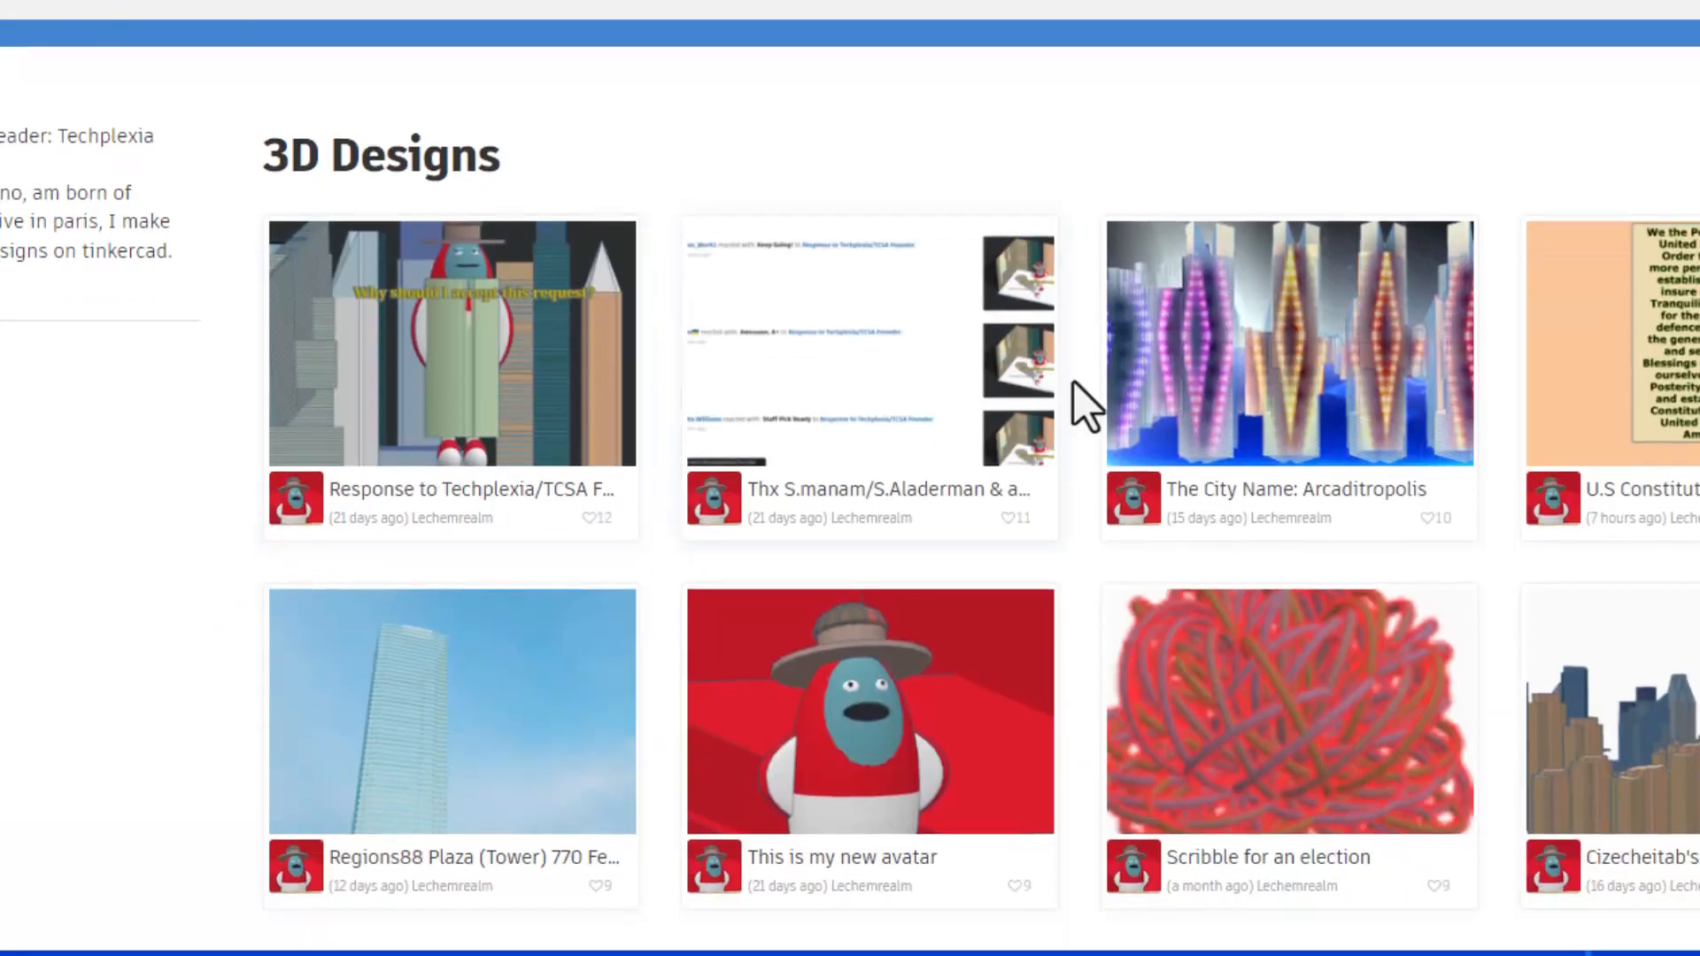
Give The City Name: Arcaditropolis design a reaction, bringing its count to 11.
click(1286, 343)
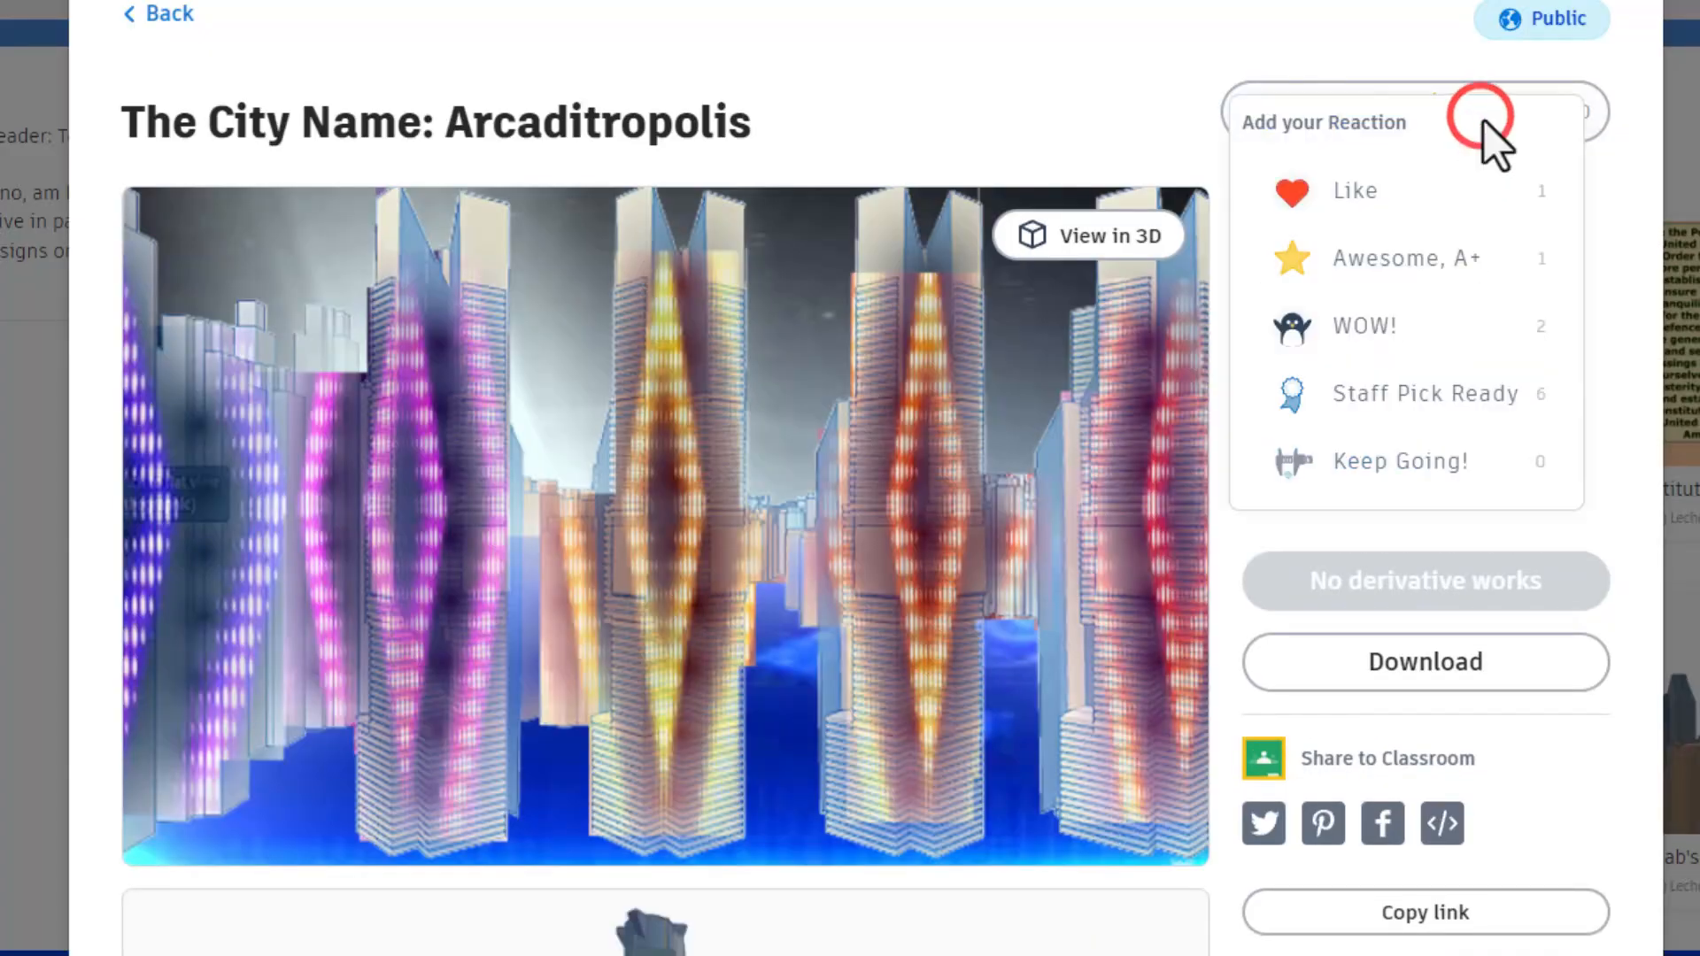
click(1482, 117)
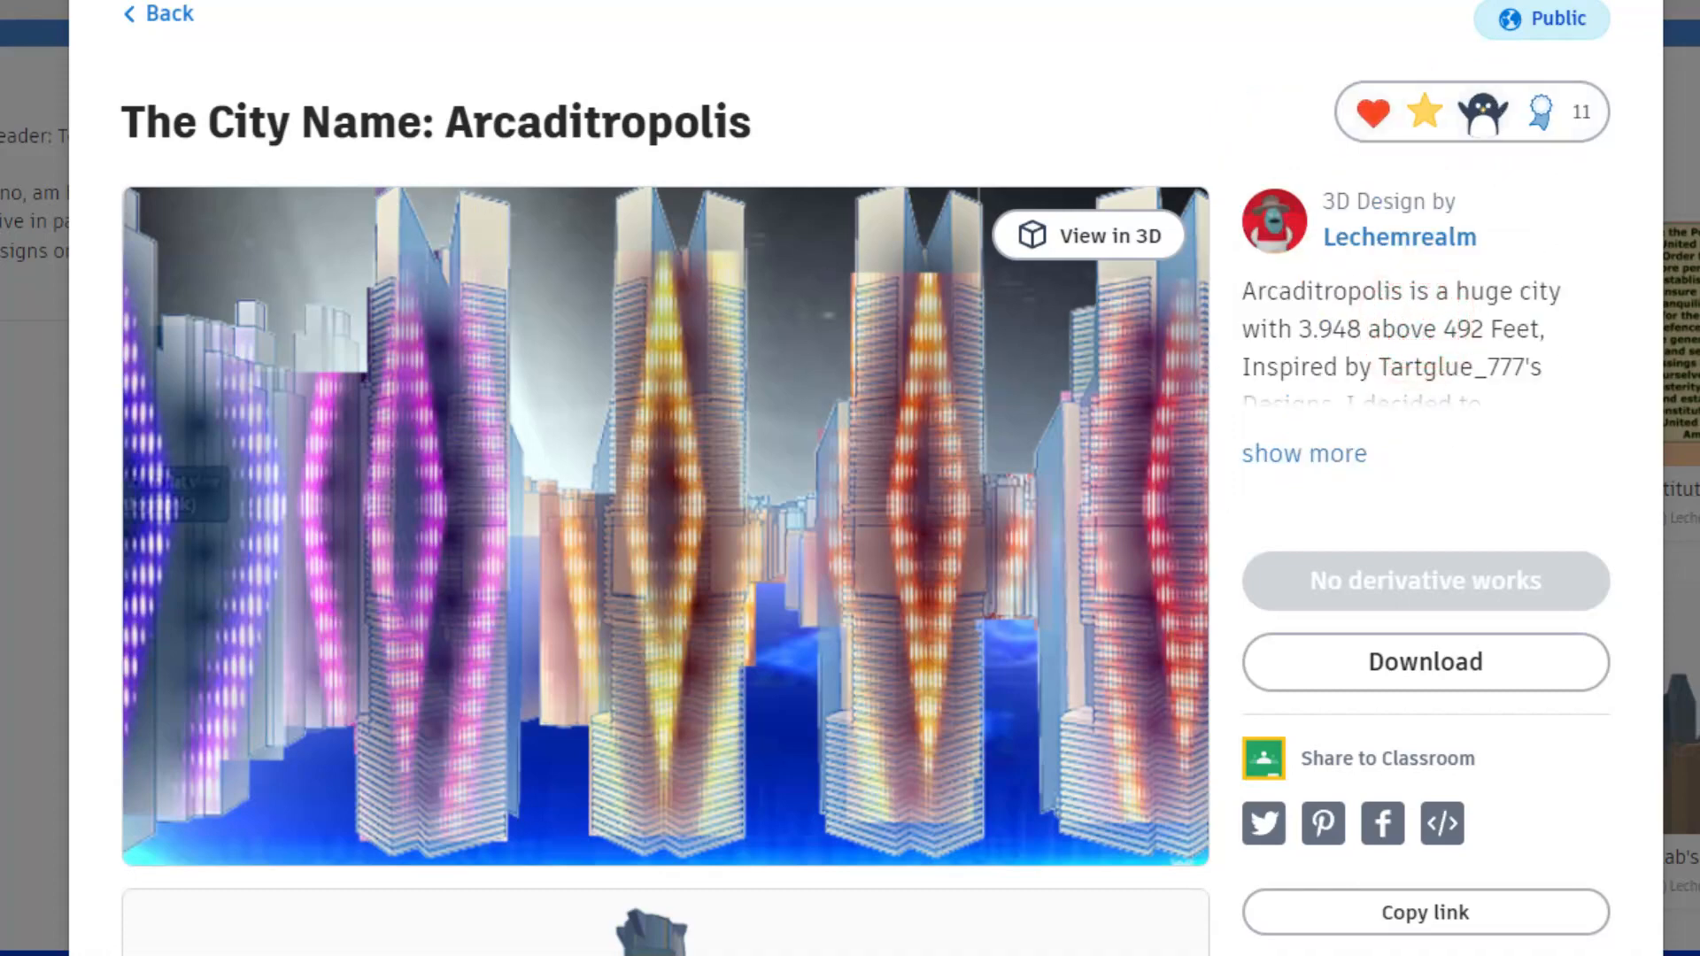
click(1087, 235)
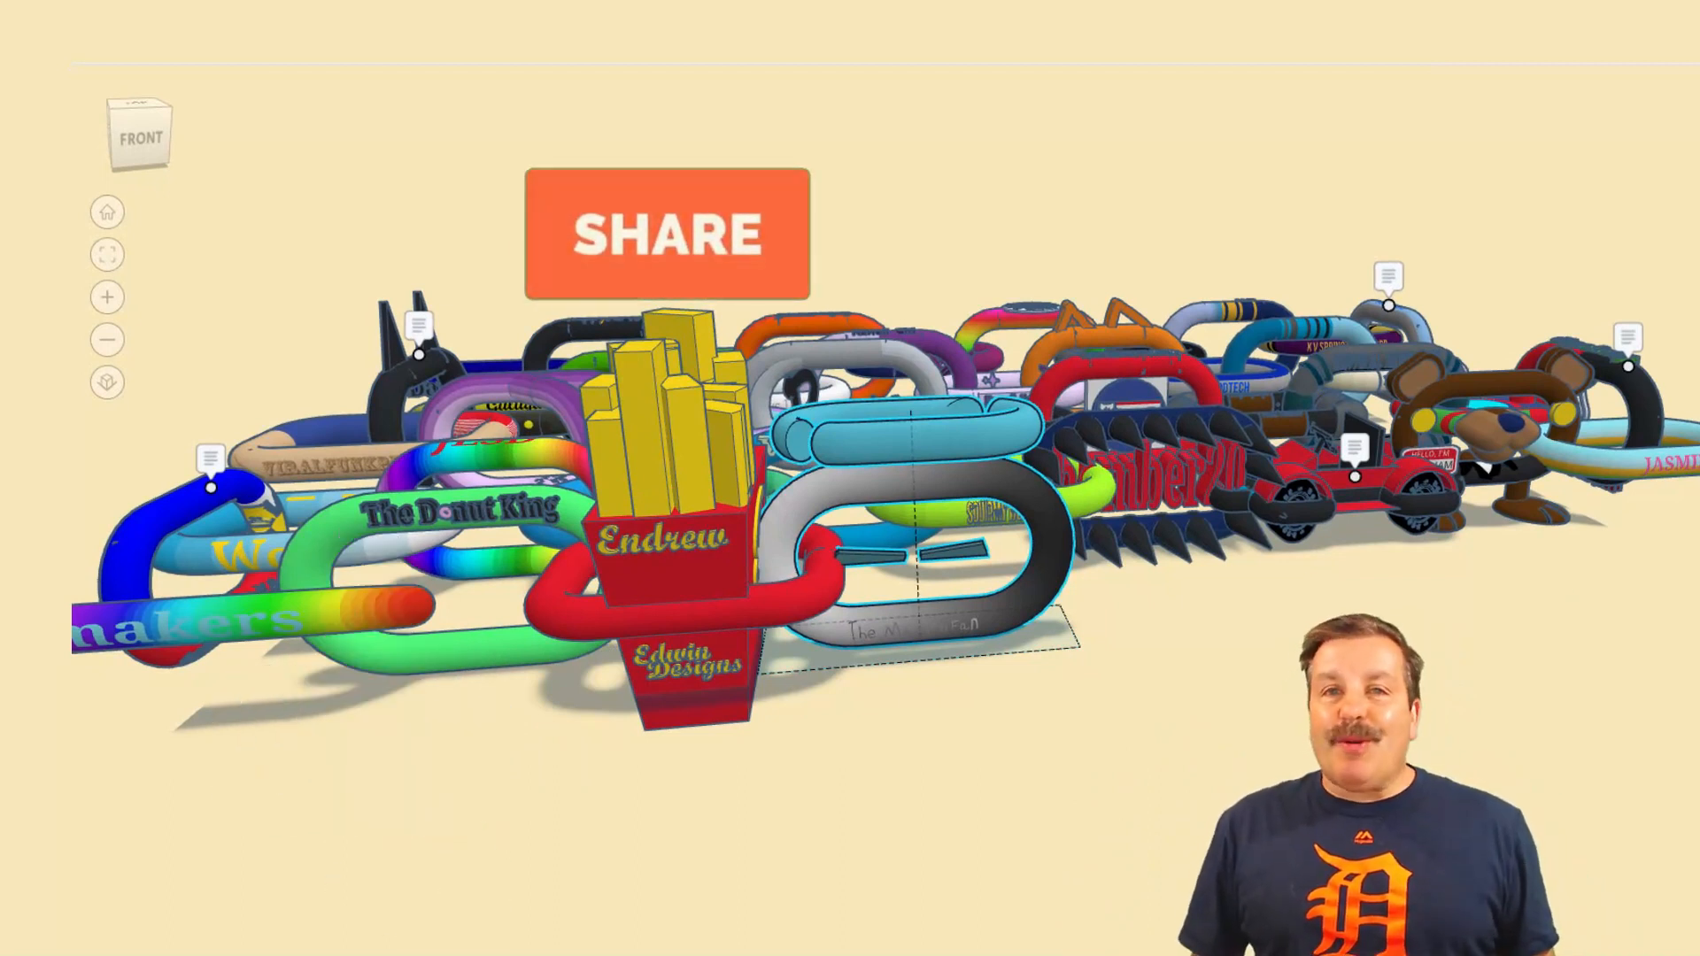
click(669, 234)
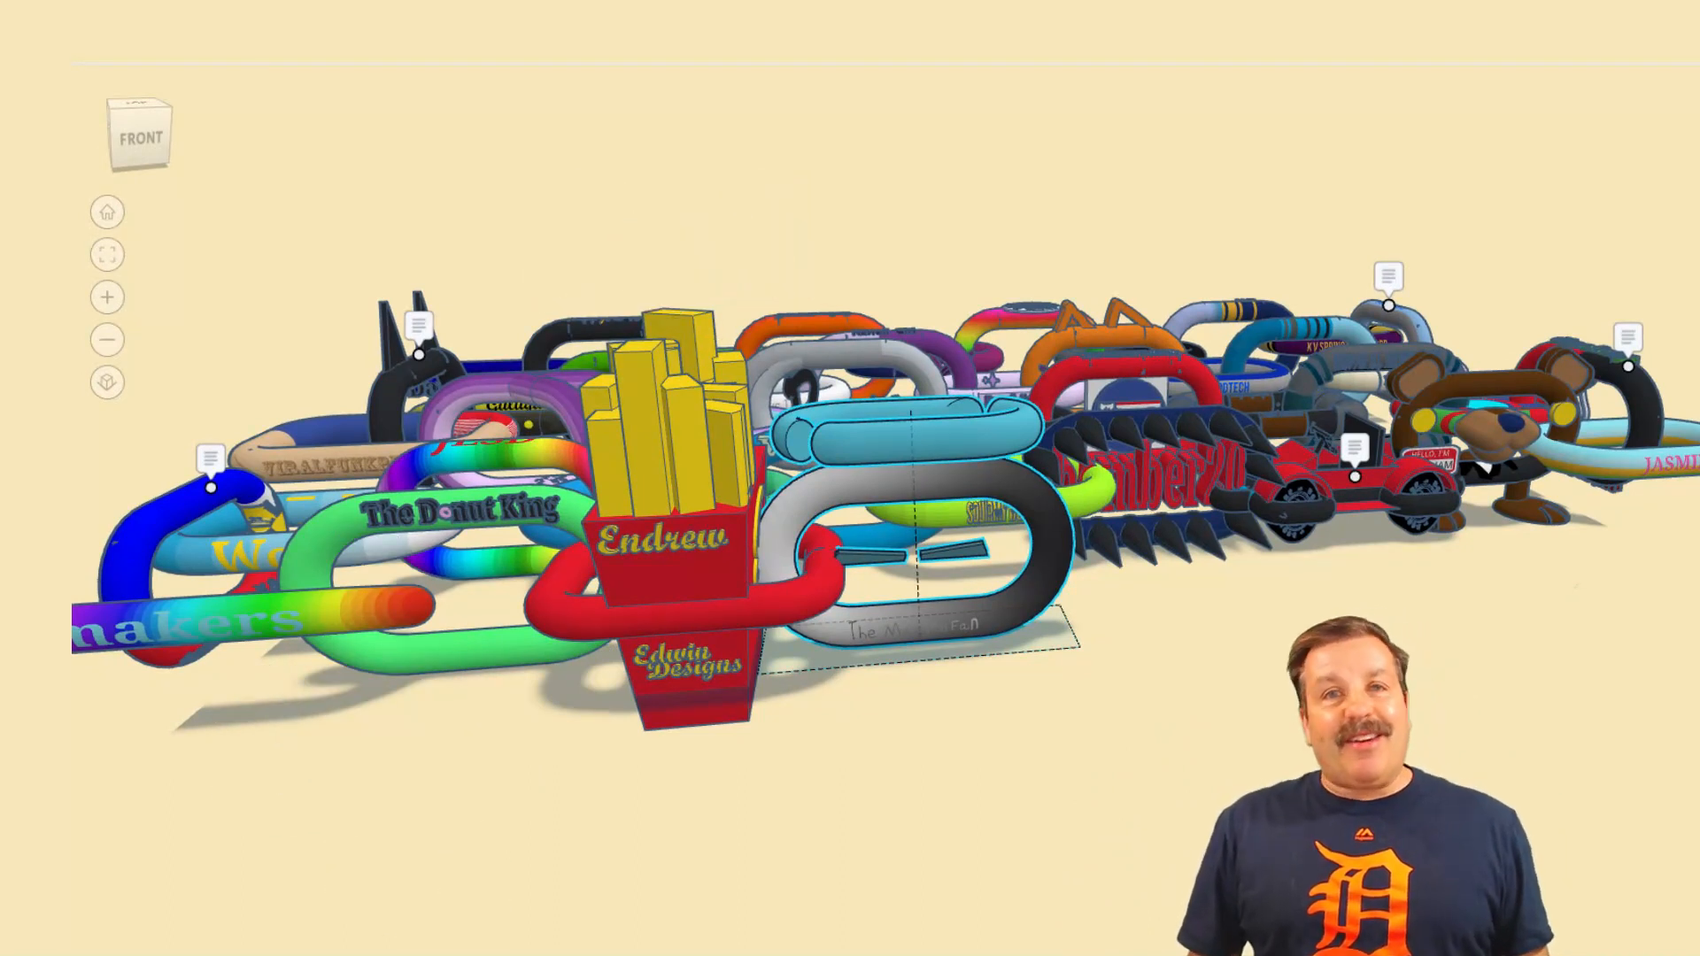